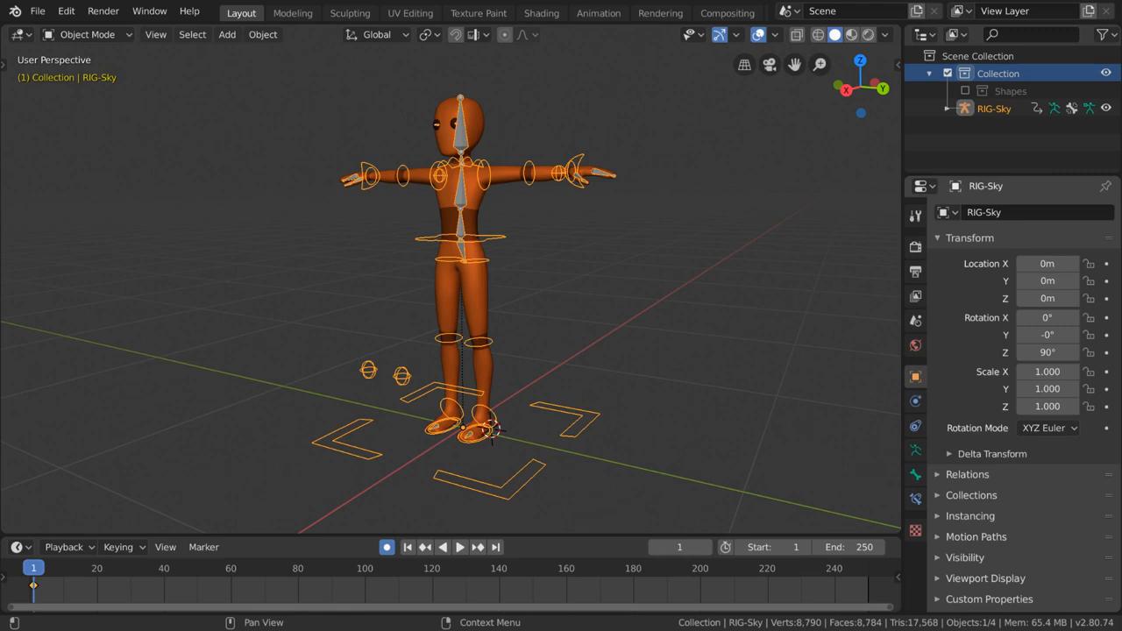
# Step: Put the RIG-Sky armature into pose mode and raise the left arm from its IK hand bone
pyautogui.press('ctrl+tab')
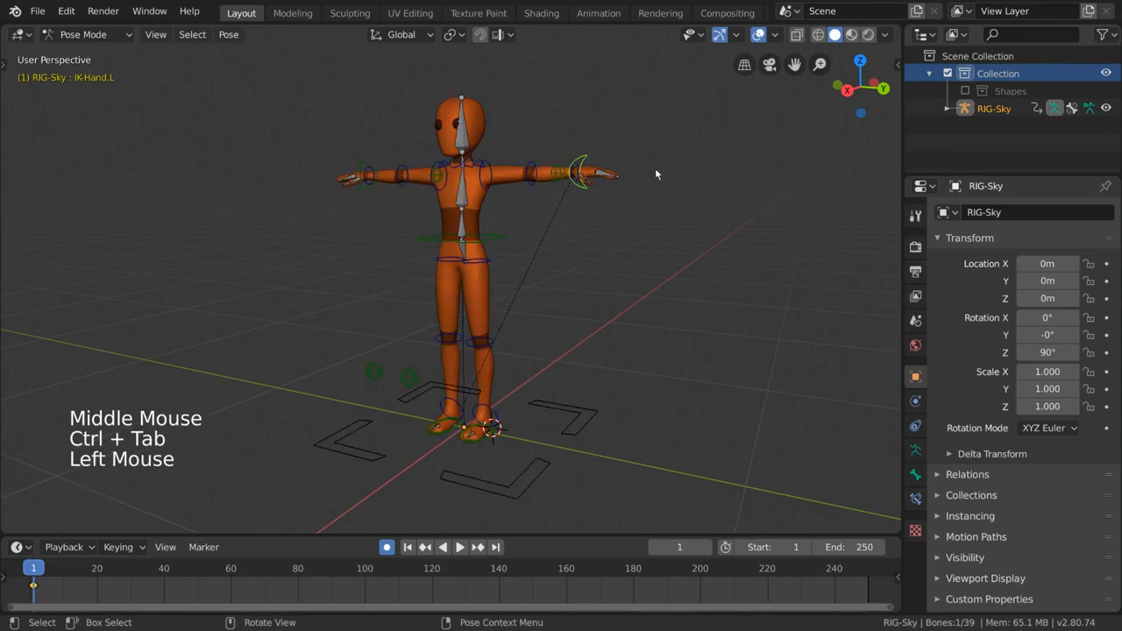
pyautogui.press('r')
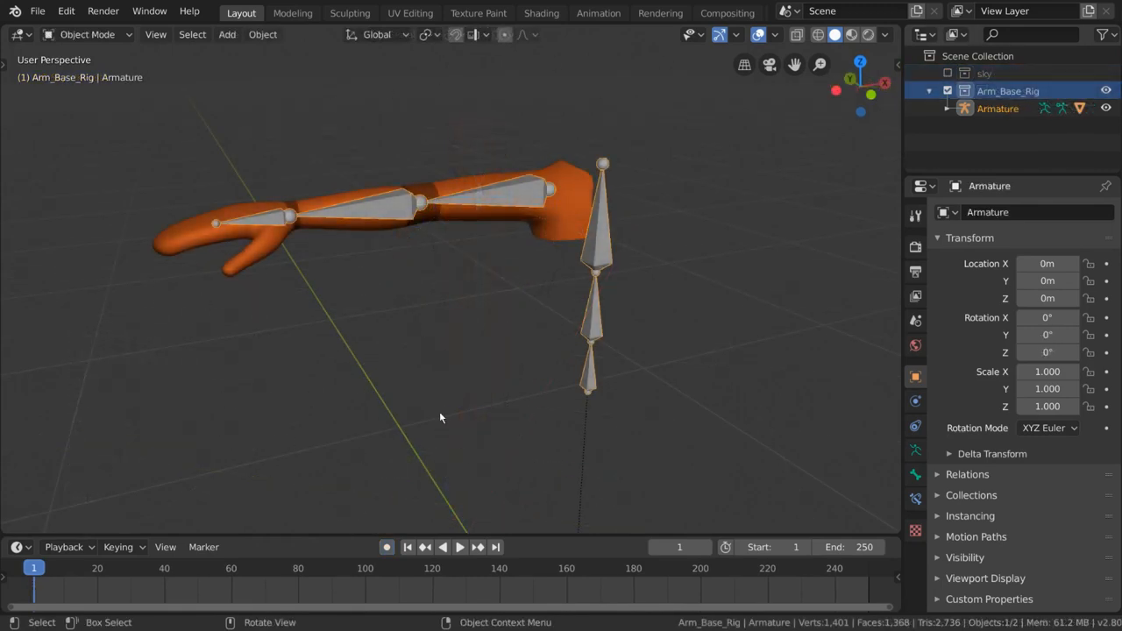
pyautogui.moveTo(442, 418); pyautogui.dragTo(645, 354)
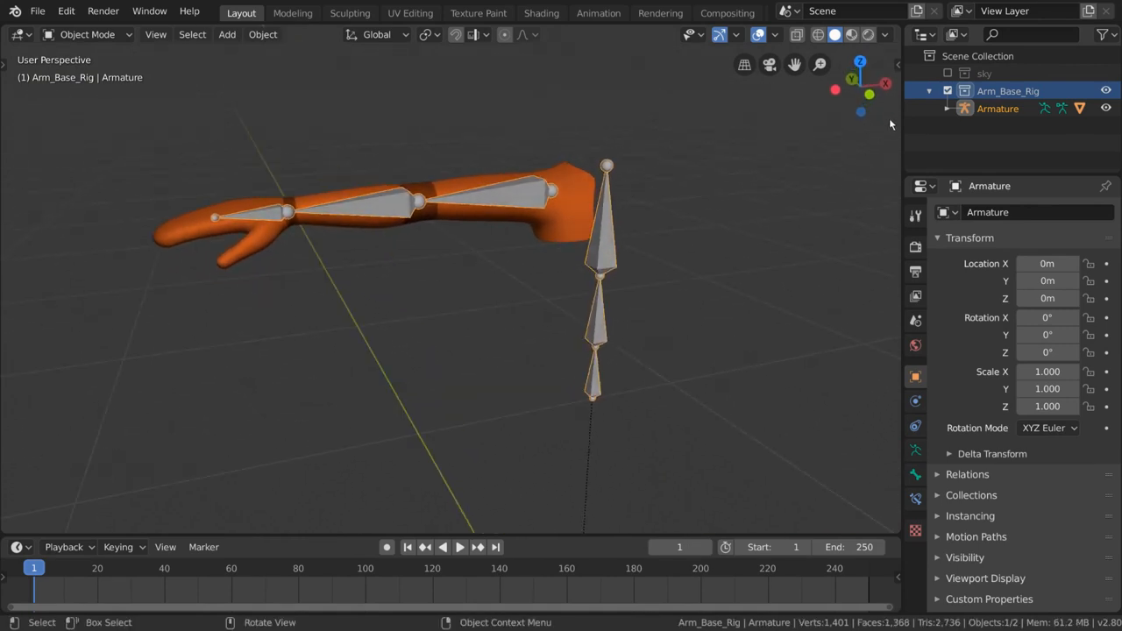
pyautogui.scroll(-3)
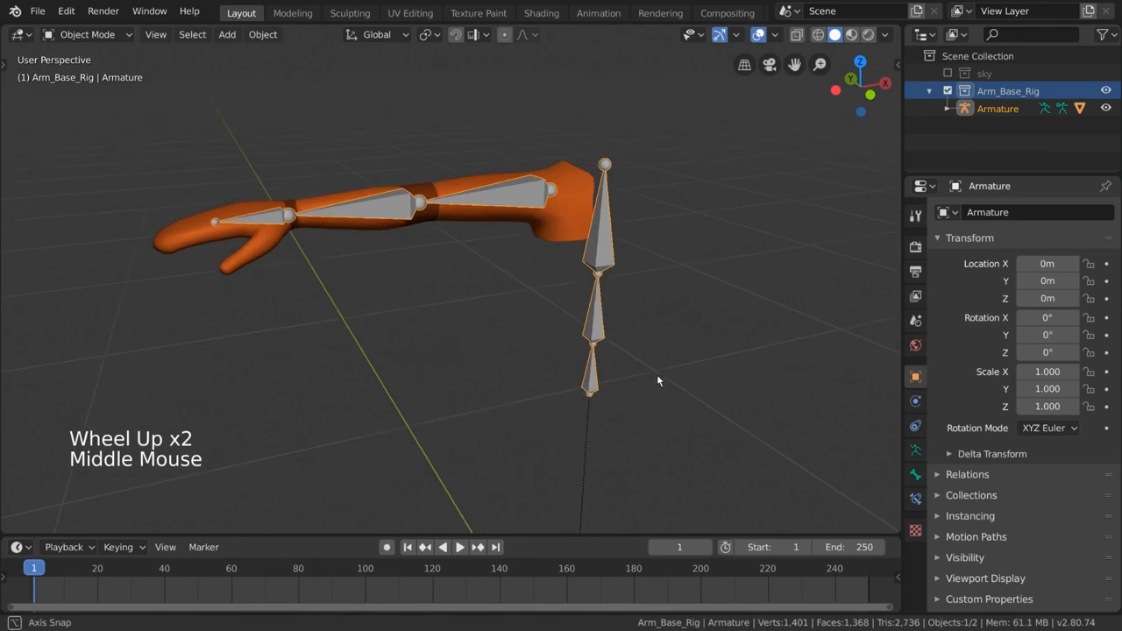
# Step: Enter pose mode via the mode dropdown, test-rotate the forearm, cancel, and orbit along the arm
pyautogui.click(86, 35)
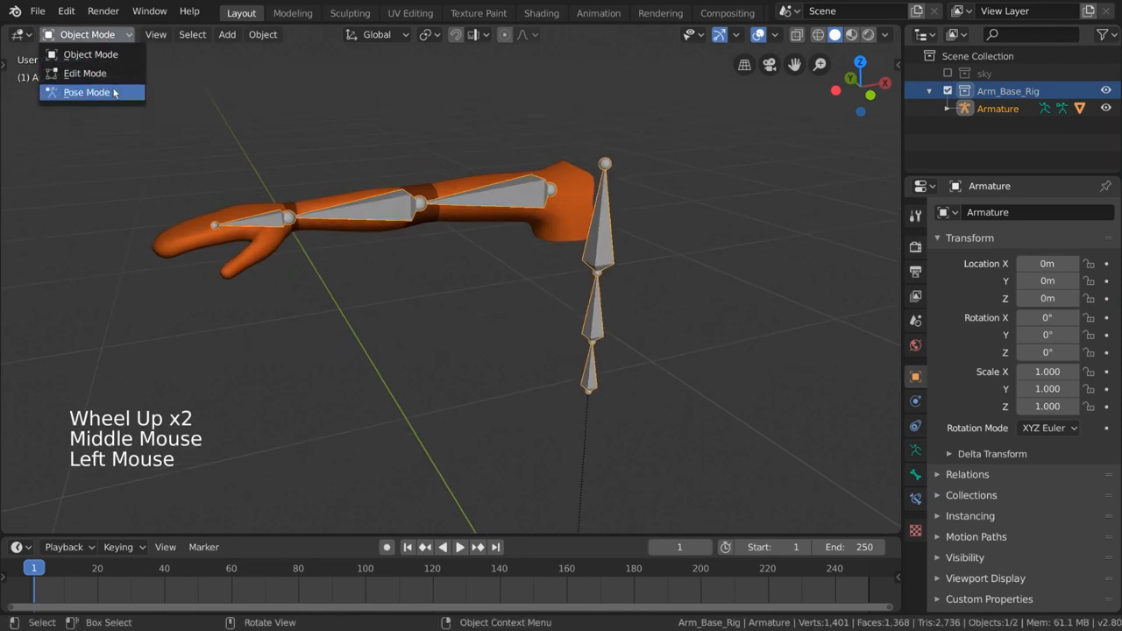
pyautogui.click(86, 92)
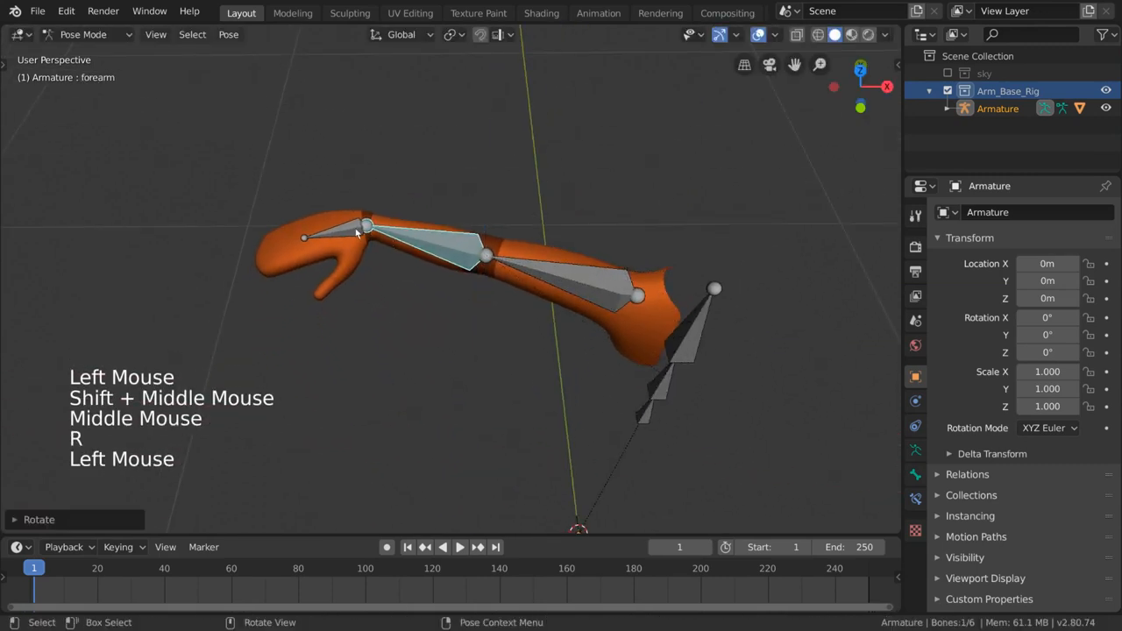
pyautogui.press('r')
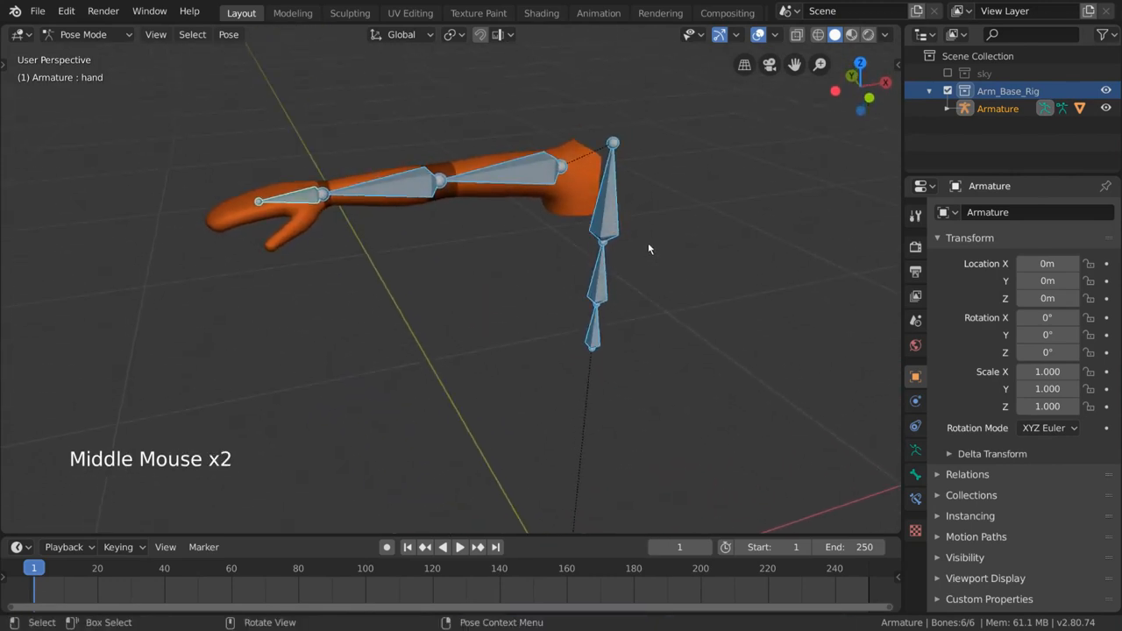
pyautogui.moveTo(649, 249); pyautogui.dragTo(382, 225)
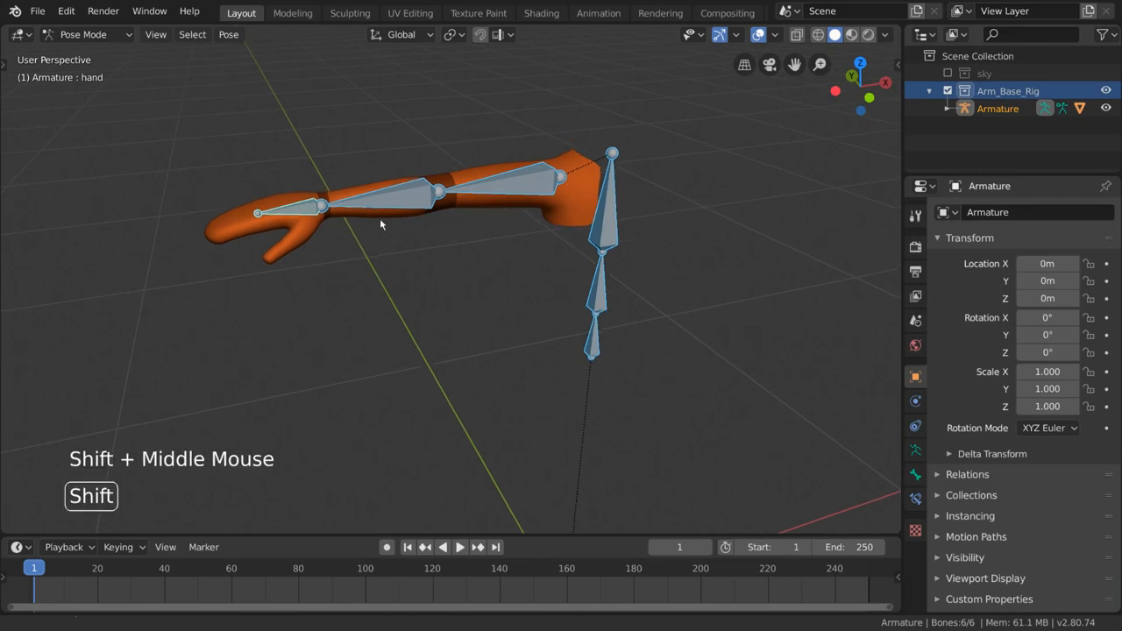
pyautogui.scroll(3)
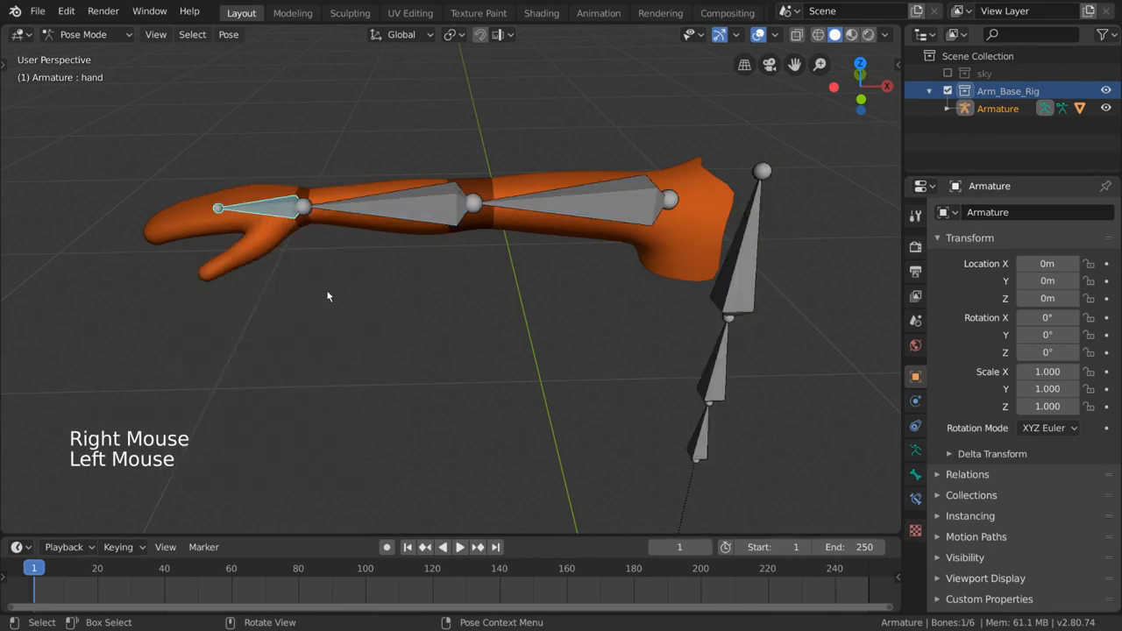
pyautogui.press('g')
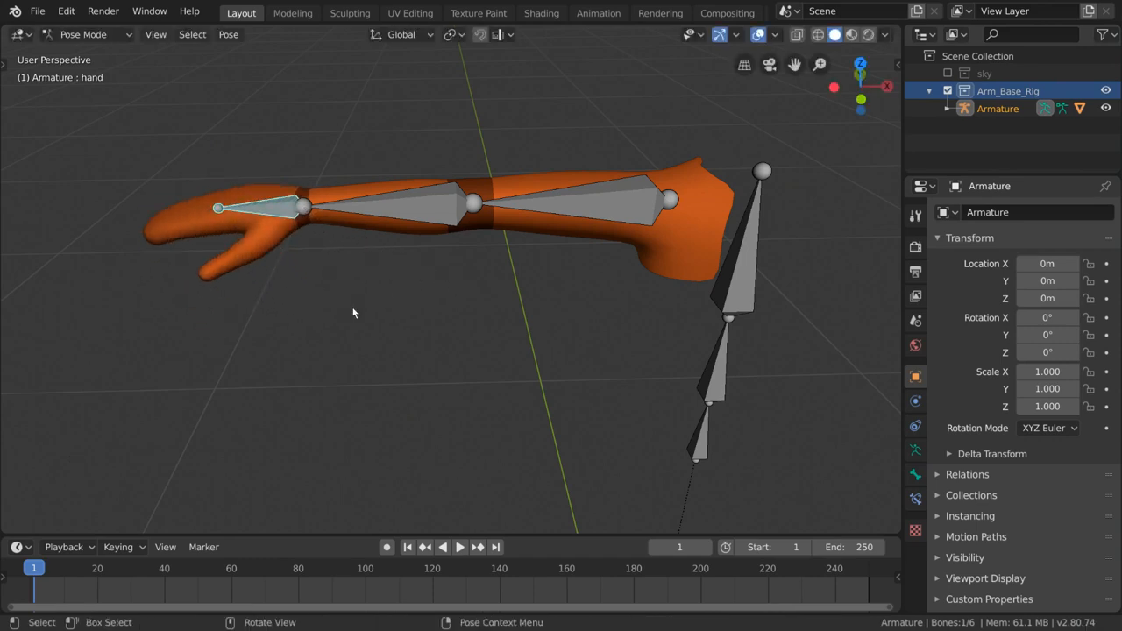
pyautogui.moveTo(522, 184)
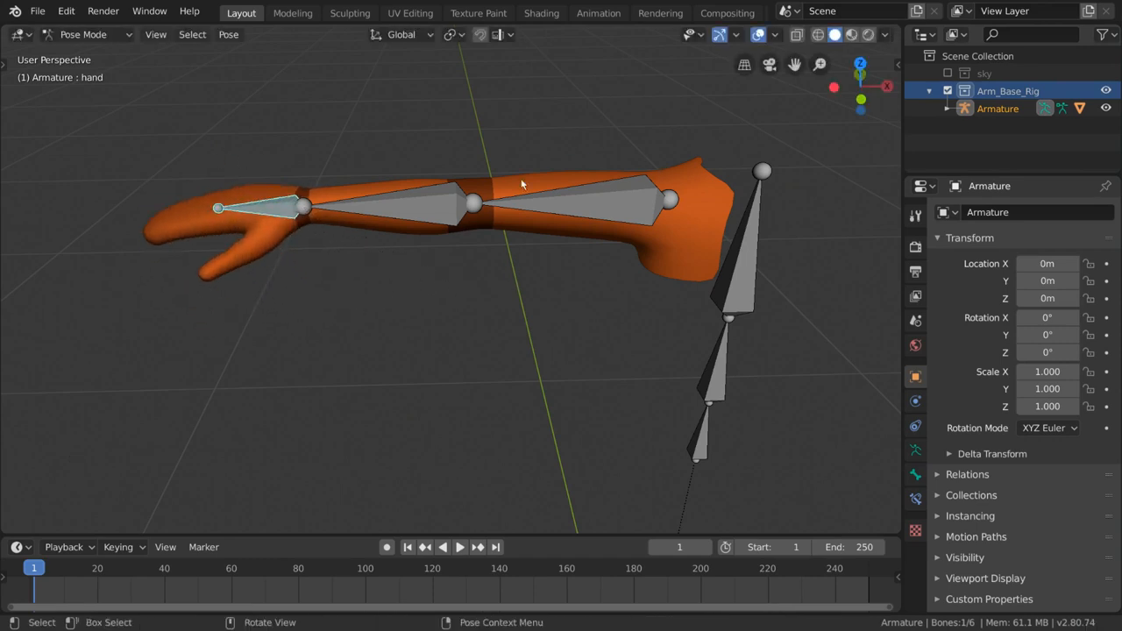
pyautogui.moveTo(664, 138)
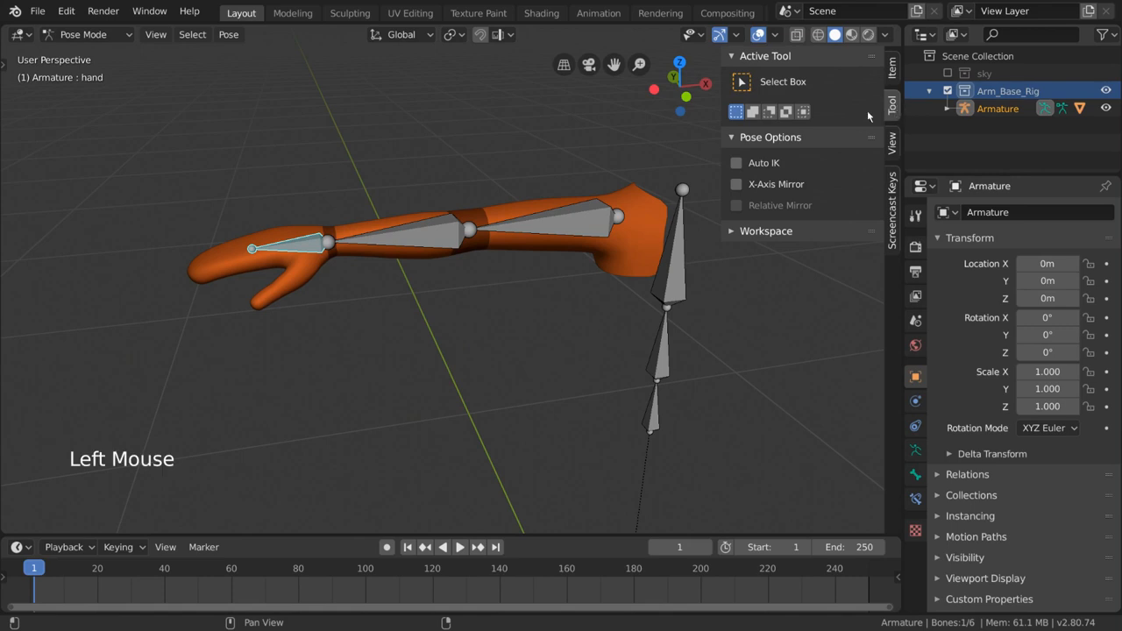
# Step: Enable Auto IK in the Tool sidebar and move the hand so the arm chain follows, then reset
pyautogui.click(736, 163)
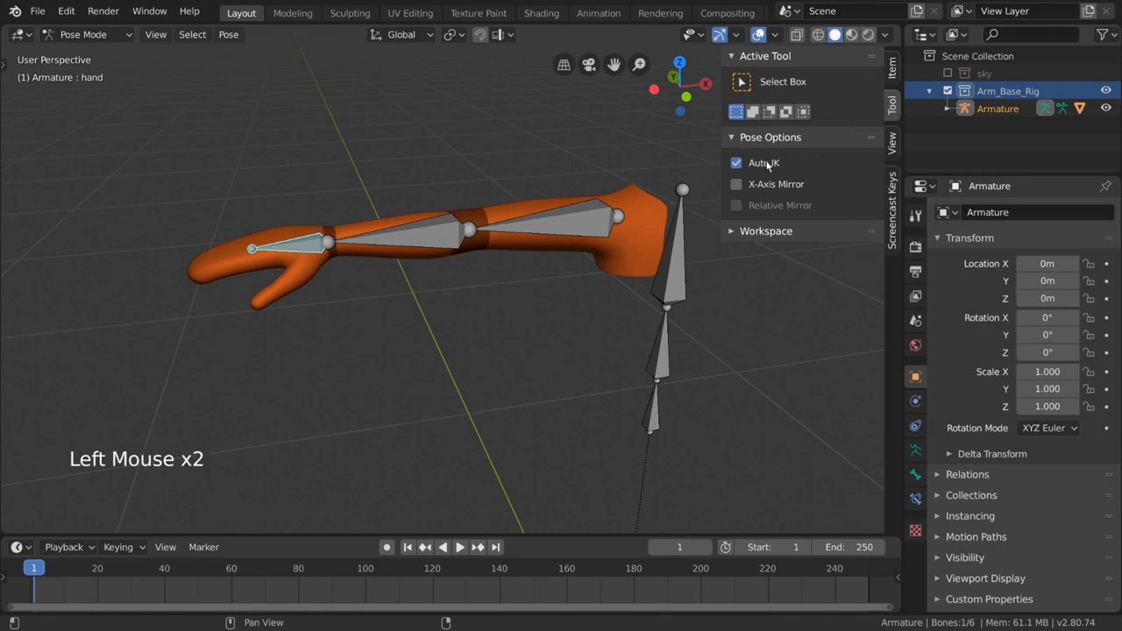
pyautogui.moveTo(765, 165)
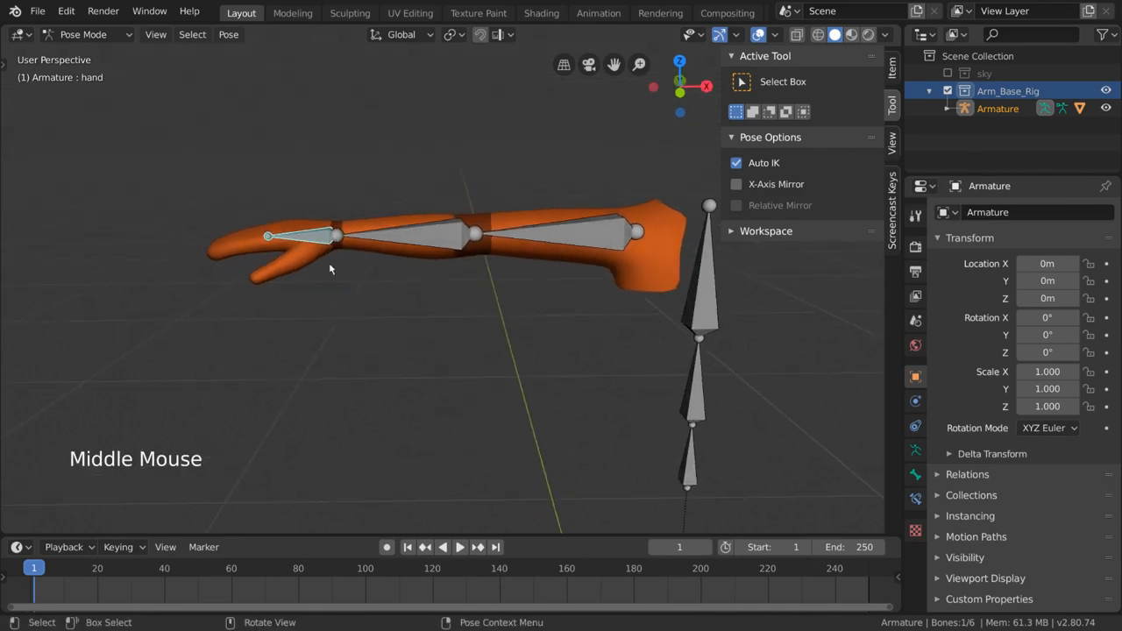
pyautogui.press('g')
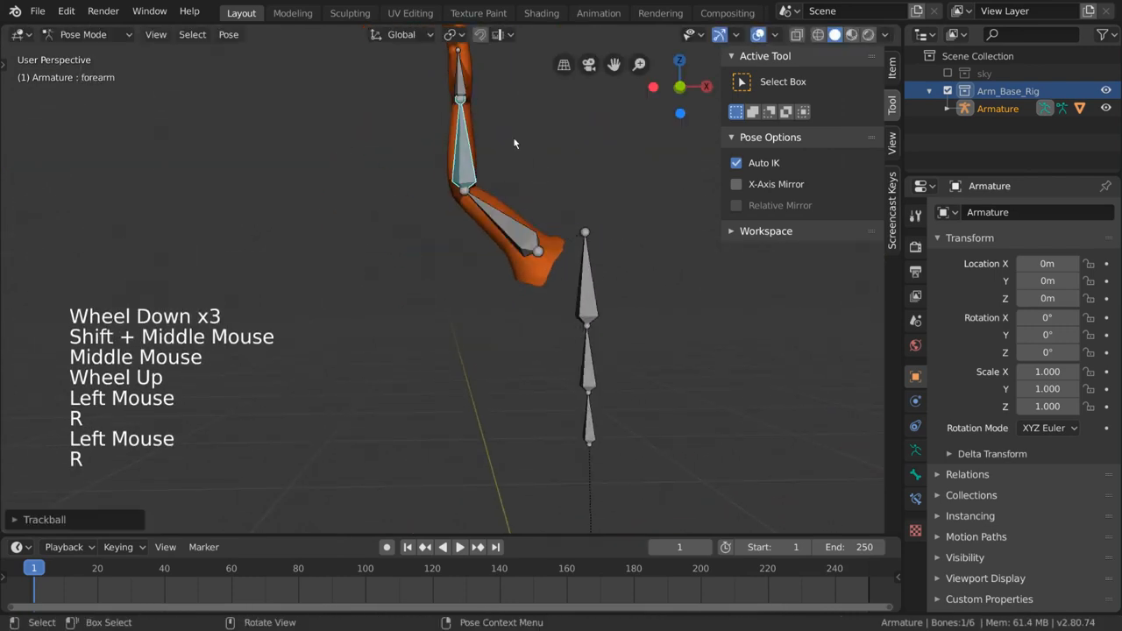
pyautogui.press('g')
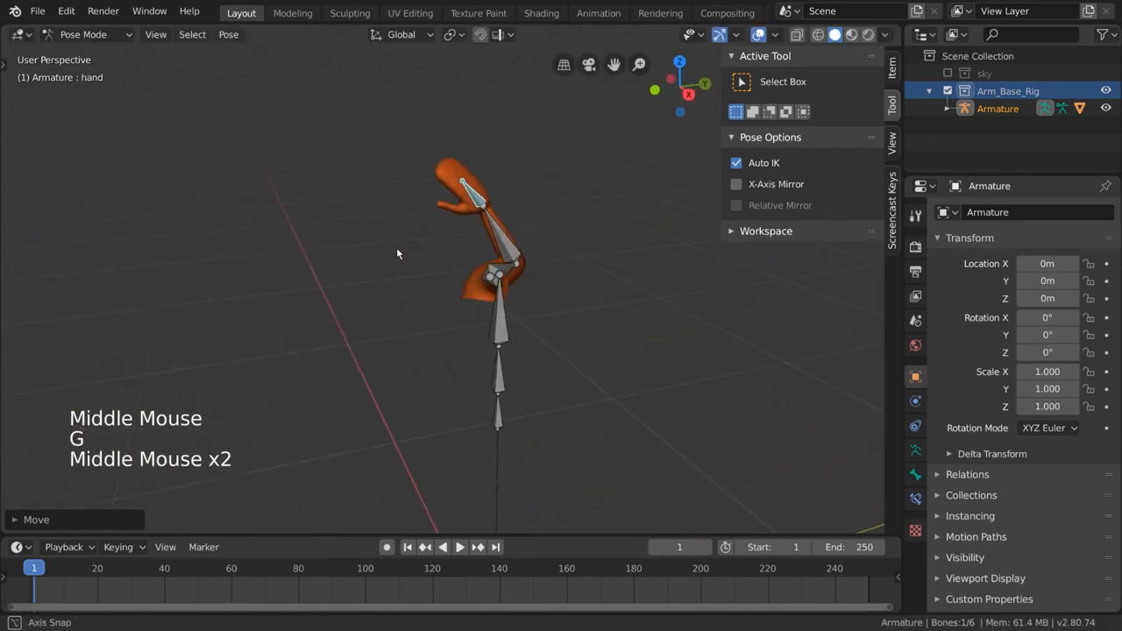
pyautogui.press('g')
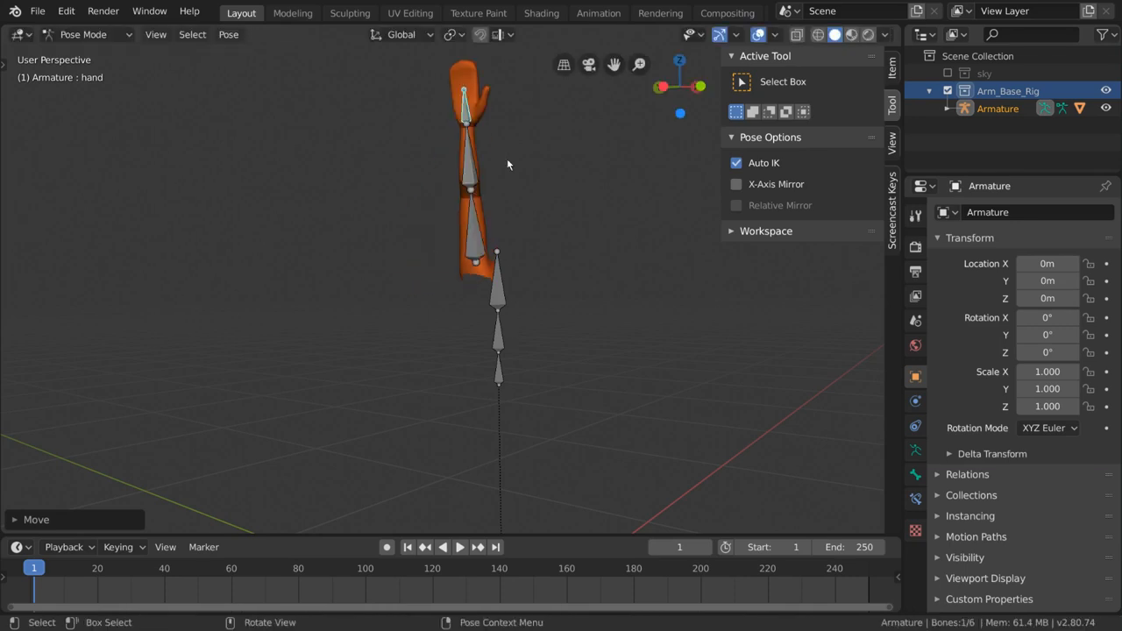
pyautogui.moveTo(507, 164); pyautogui.dragTo(517, 201)
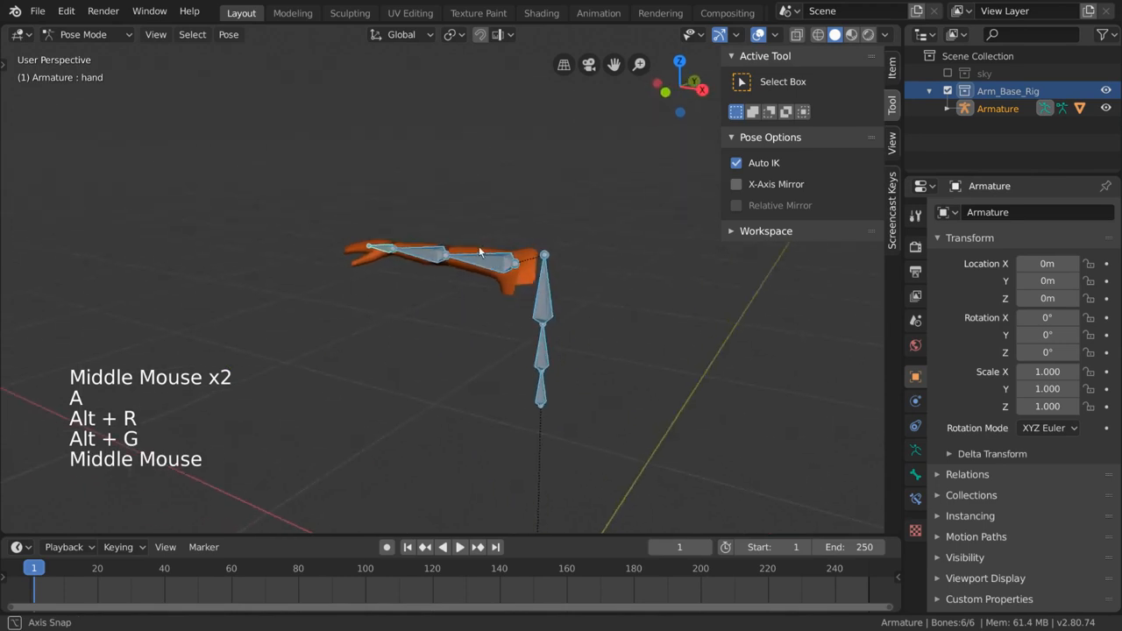
# Step: Switch Auto IK back off and return the armature to object mode
pyautogui.scroll(3)
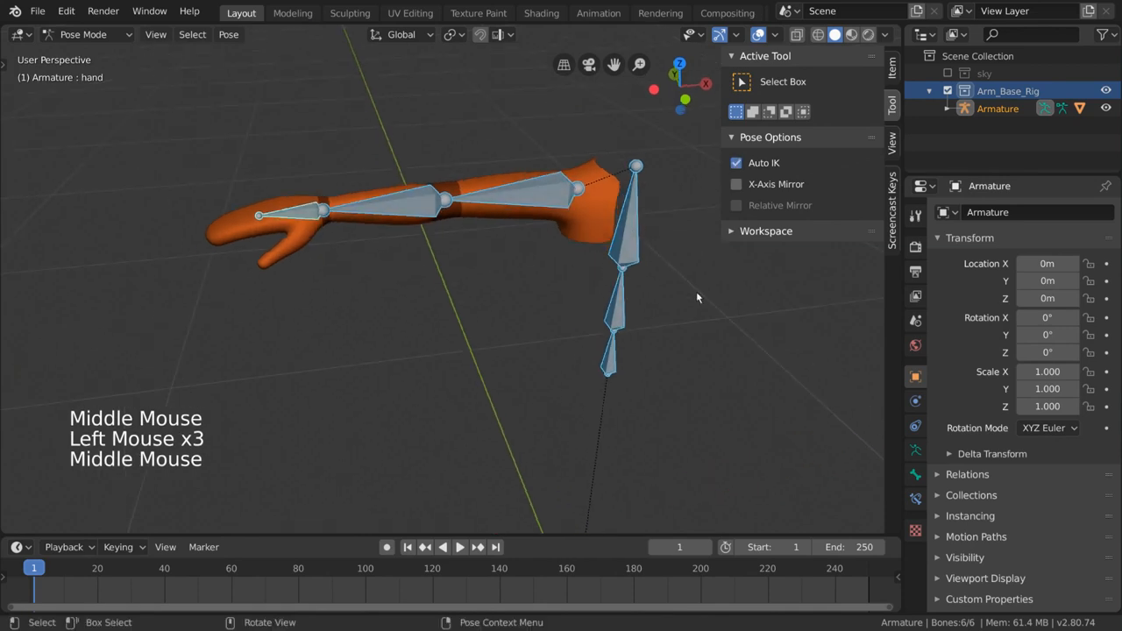
pyautogui.press('g')
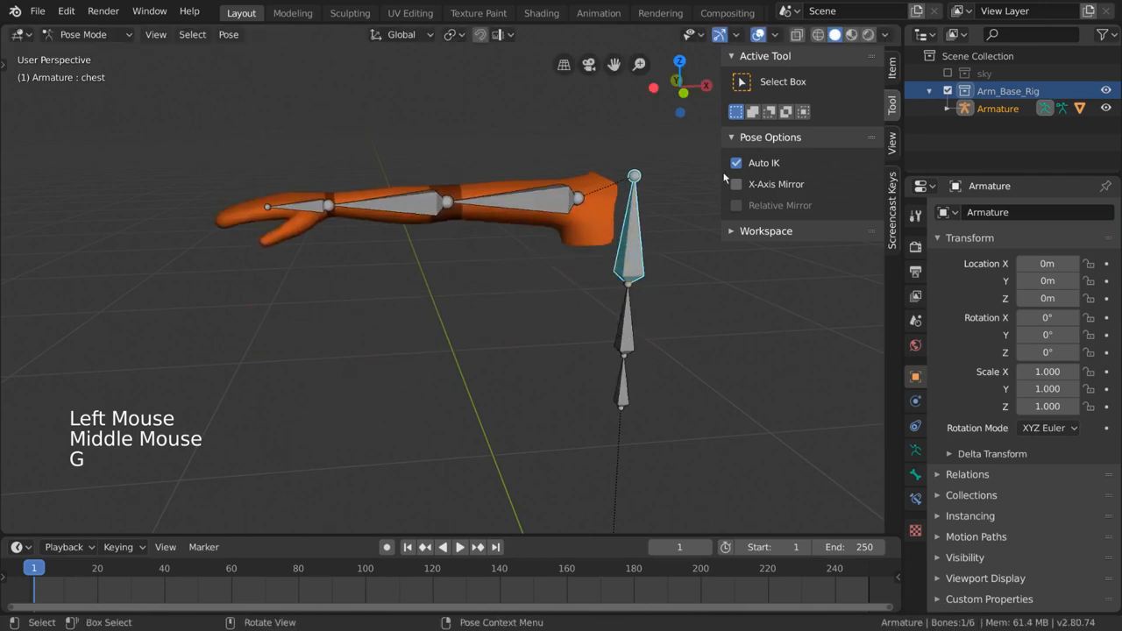
pyautogui.click(736, 161)
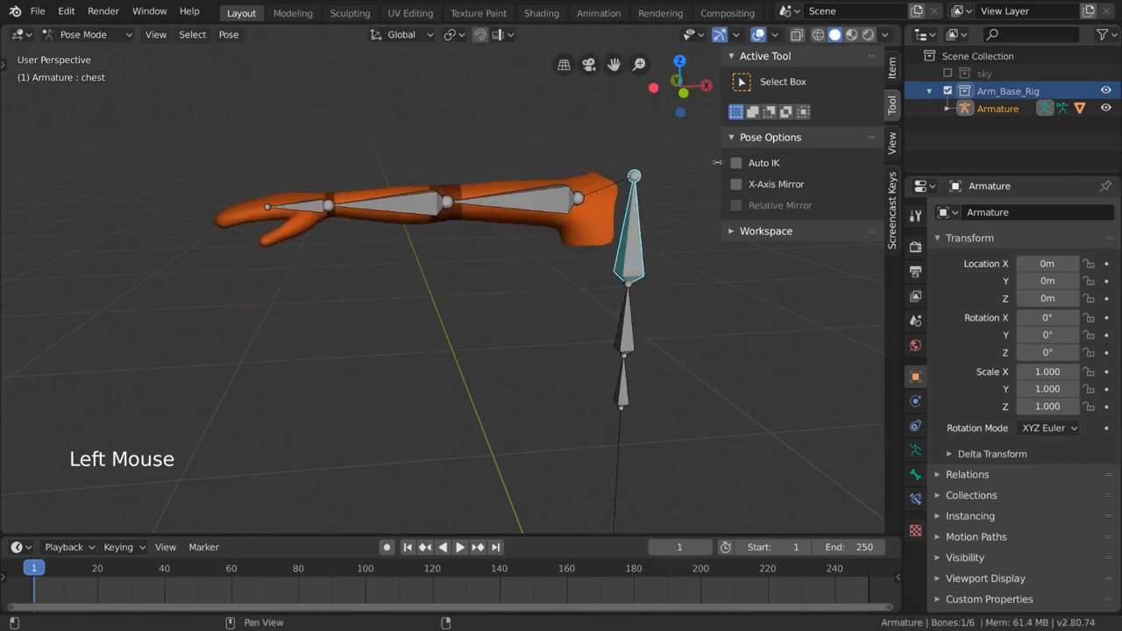
pyautogui.press('n')
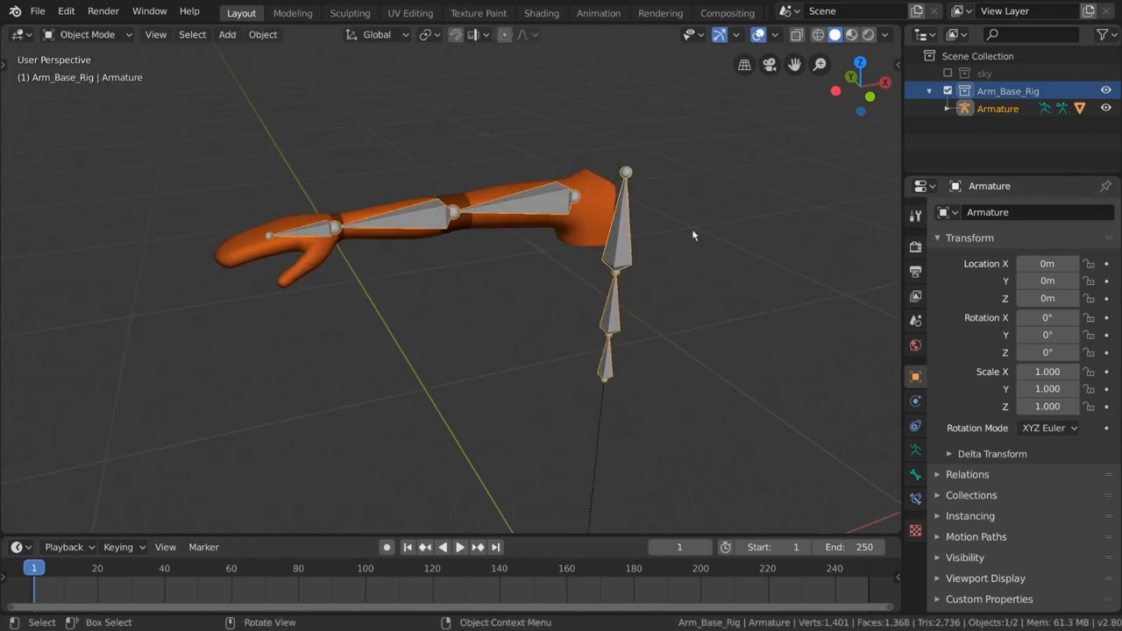
# Step: In pose mode, add an Inverse Kinematics bone constraint to the forearm from the Bone Constraints panel
pyautogui.click(86, 35)
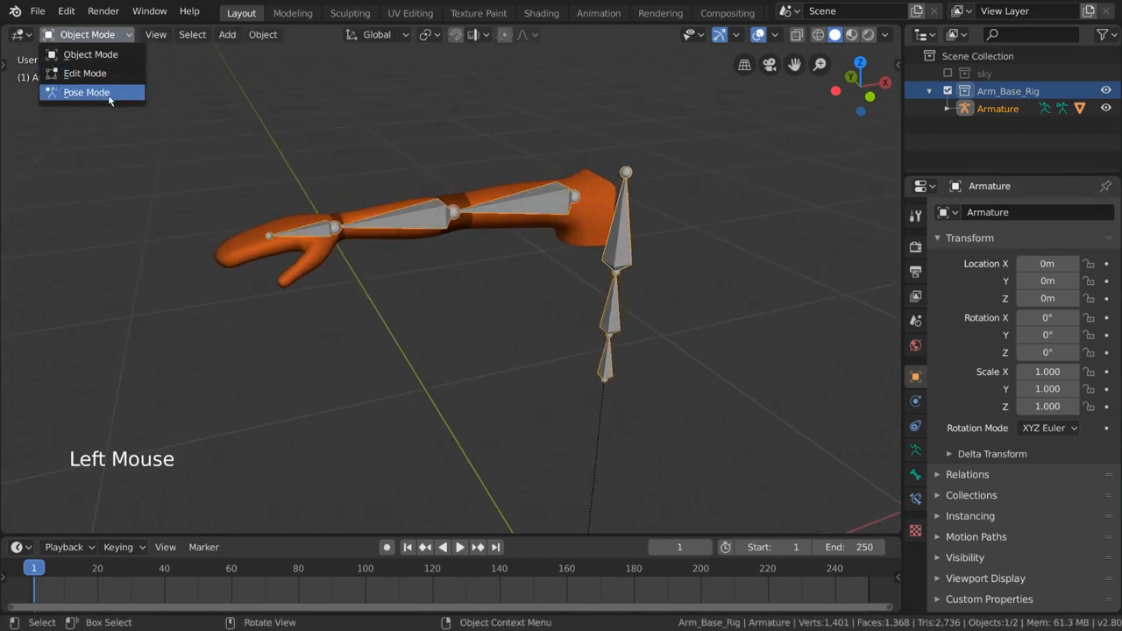
pyautogui.click(86, 91)
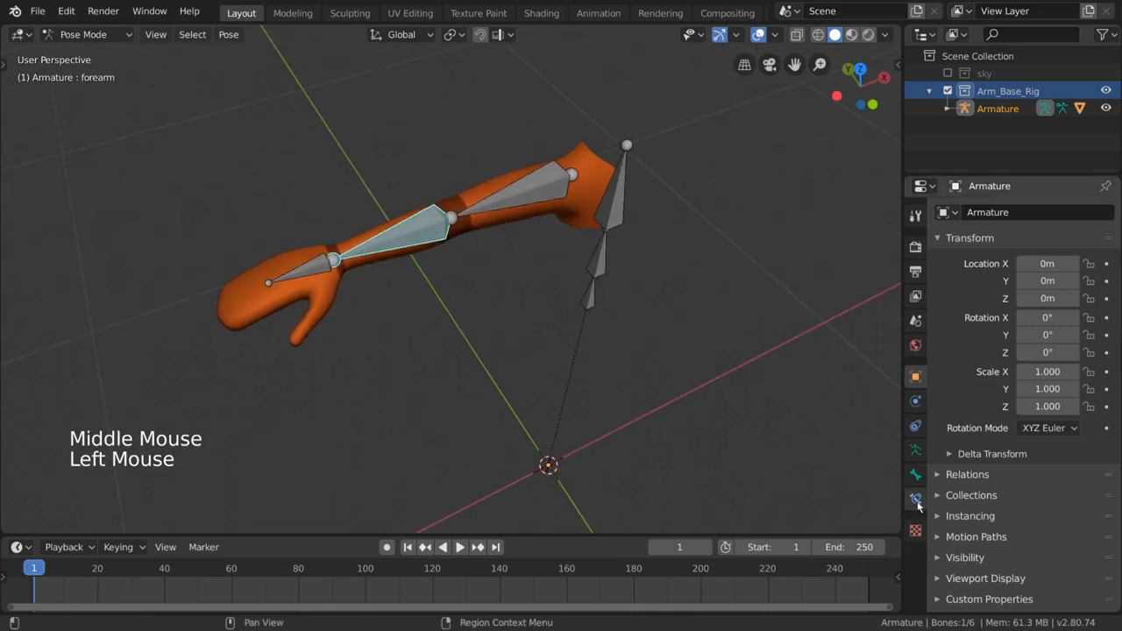
pyautogui.click(915, 500)
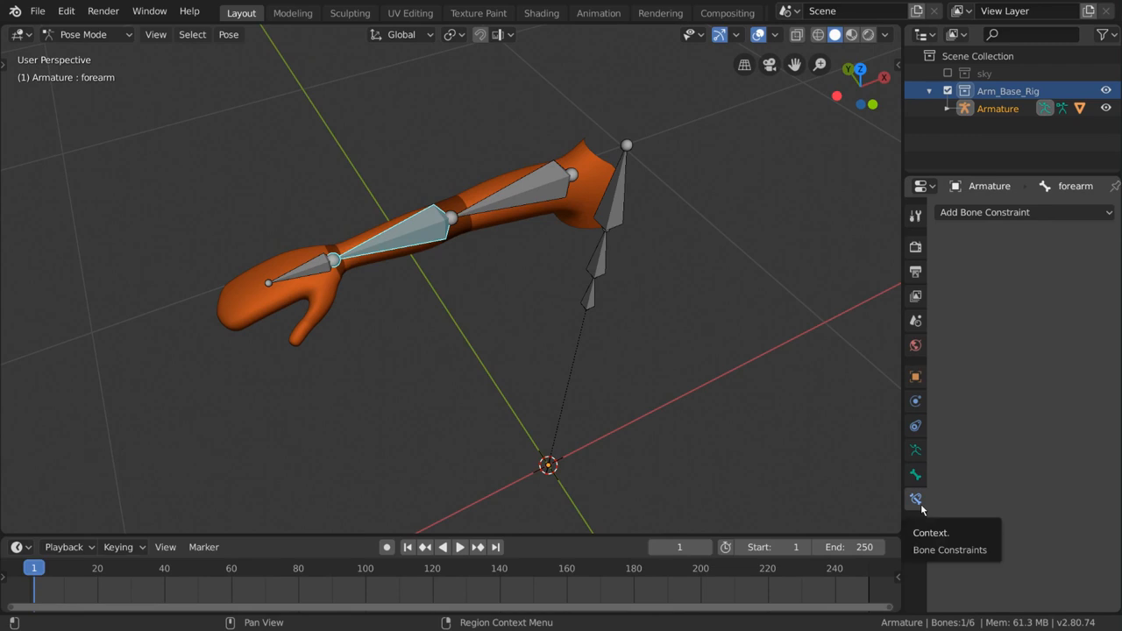
pyautogui.click(1024, 212)
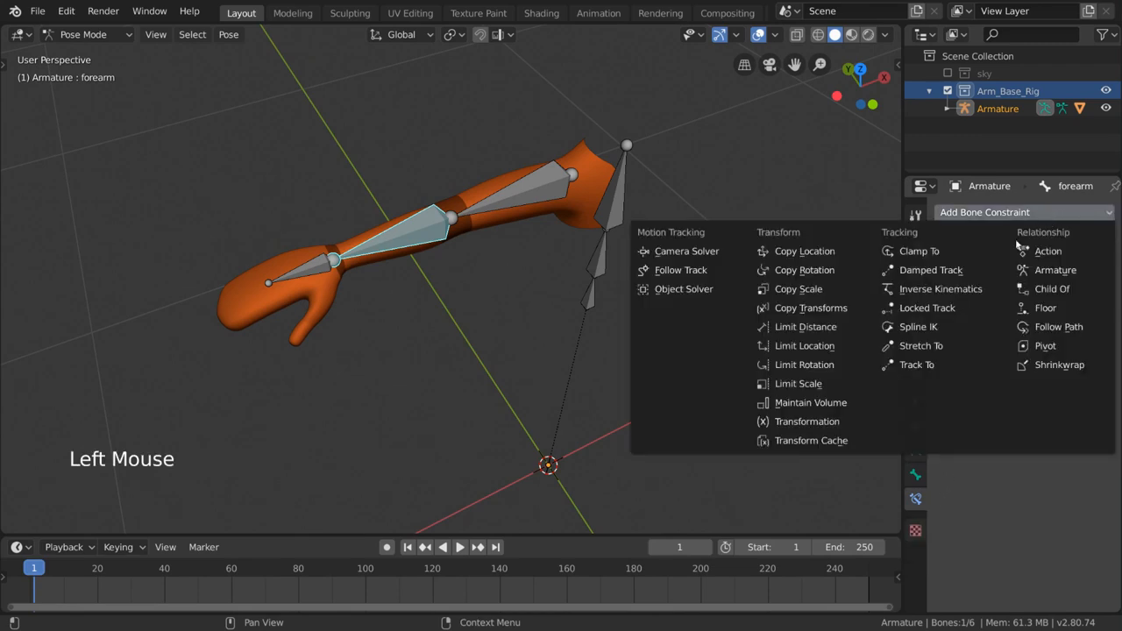
pyautogui.moveTo(940, 288)
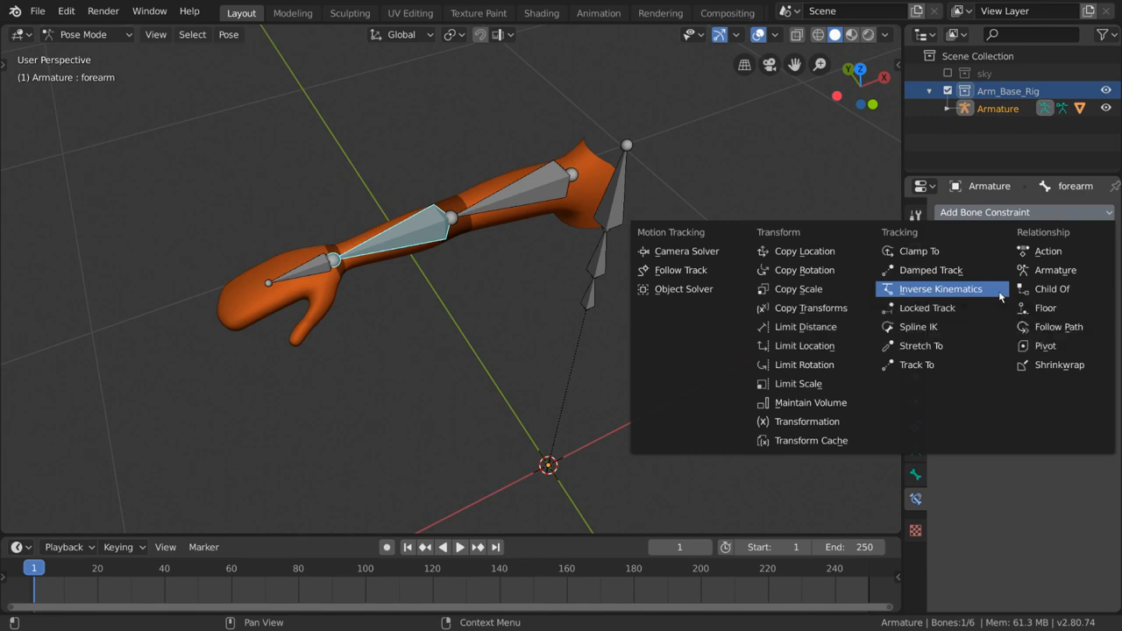
pyautogui.click(940, 287)
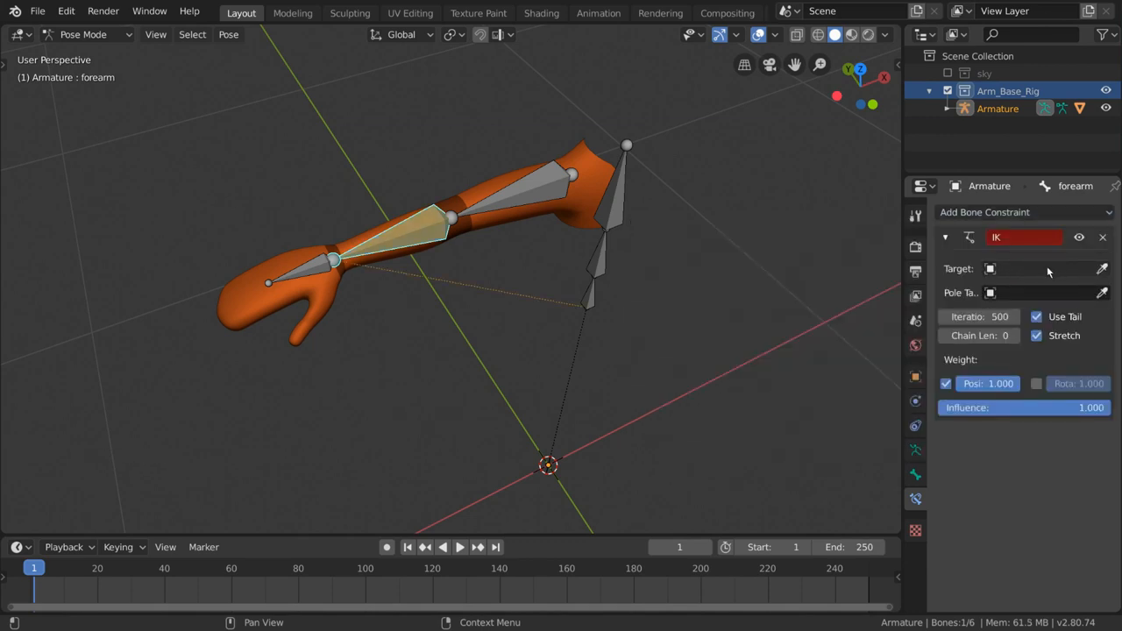
pyautogui.moveTo(1009, 307)
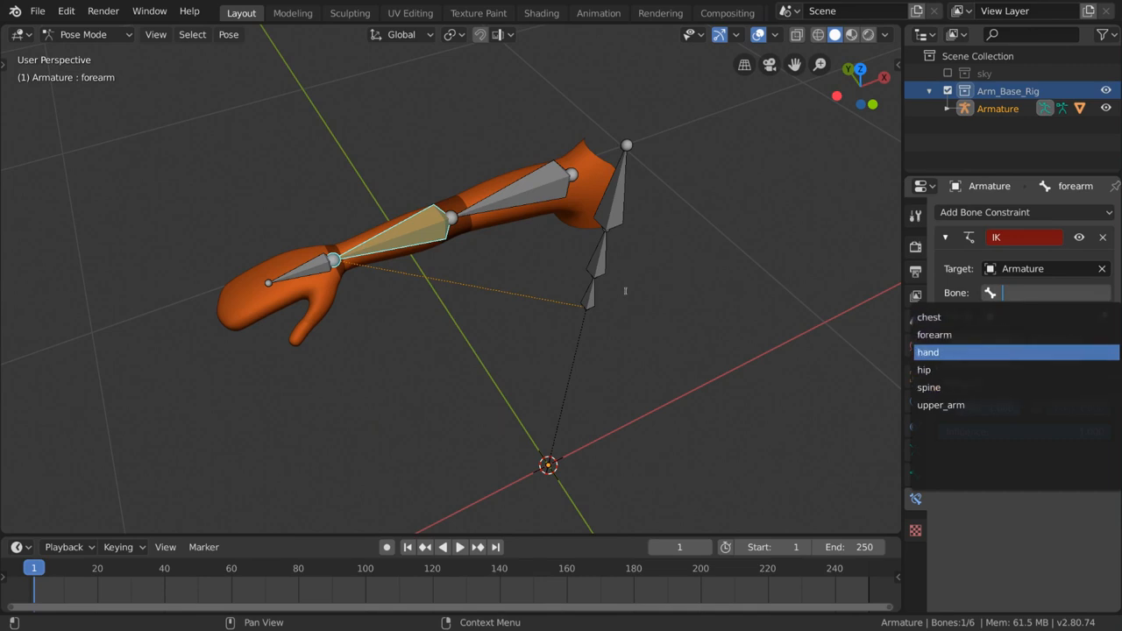
# Step: Set the IK target bone to hand, disconnect the hand bone with Alt+P, and return to posing
pyautogui.click(926, 368)
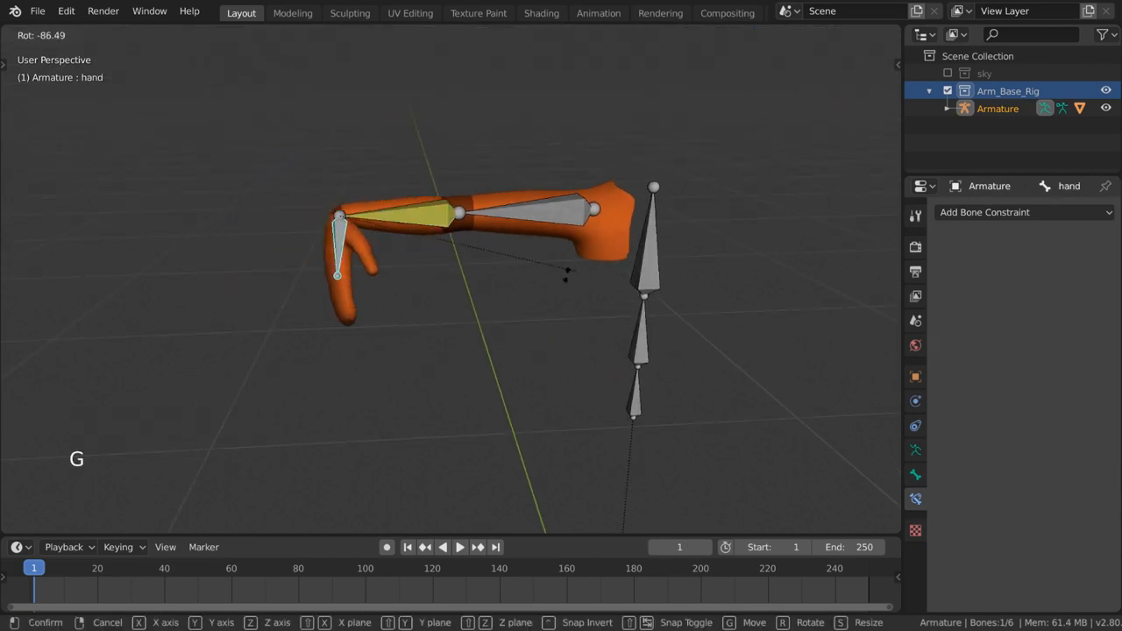
pyautogui.moveTo(675, 277)
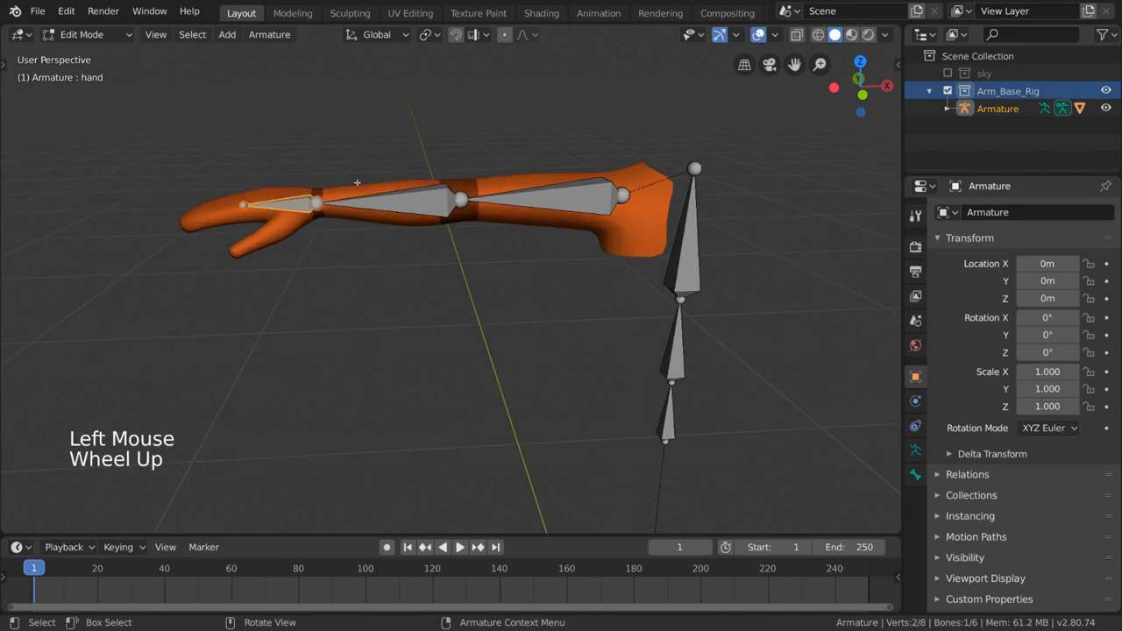
pyautogui.press('Alt+P')
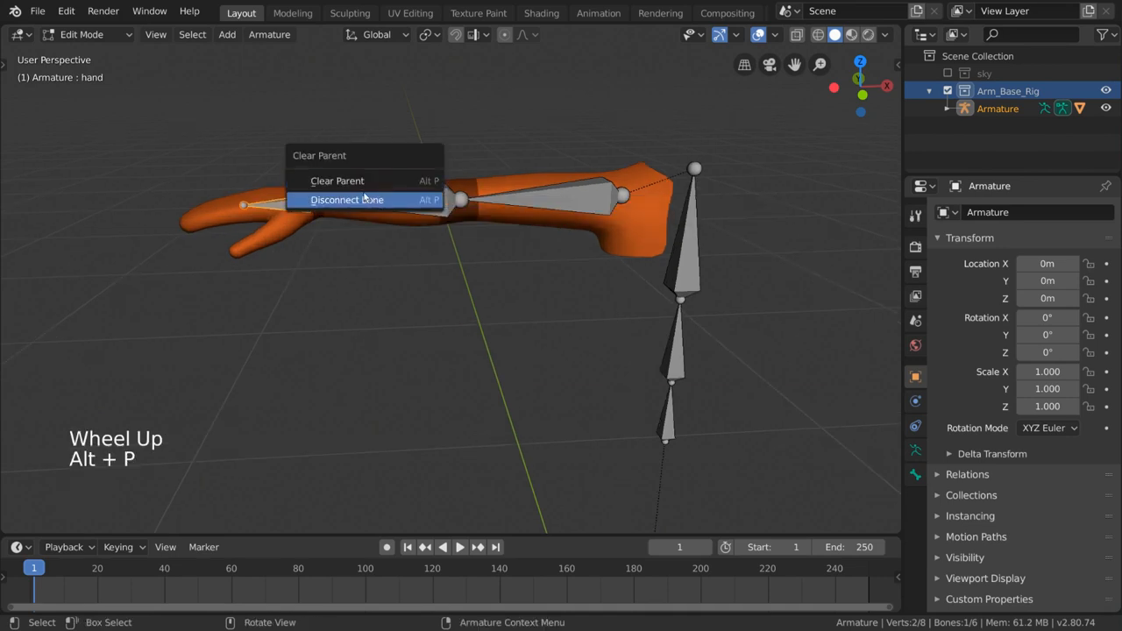
pyautogui.moveTo(425, 204)
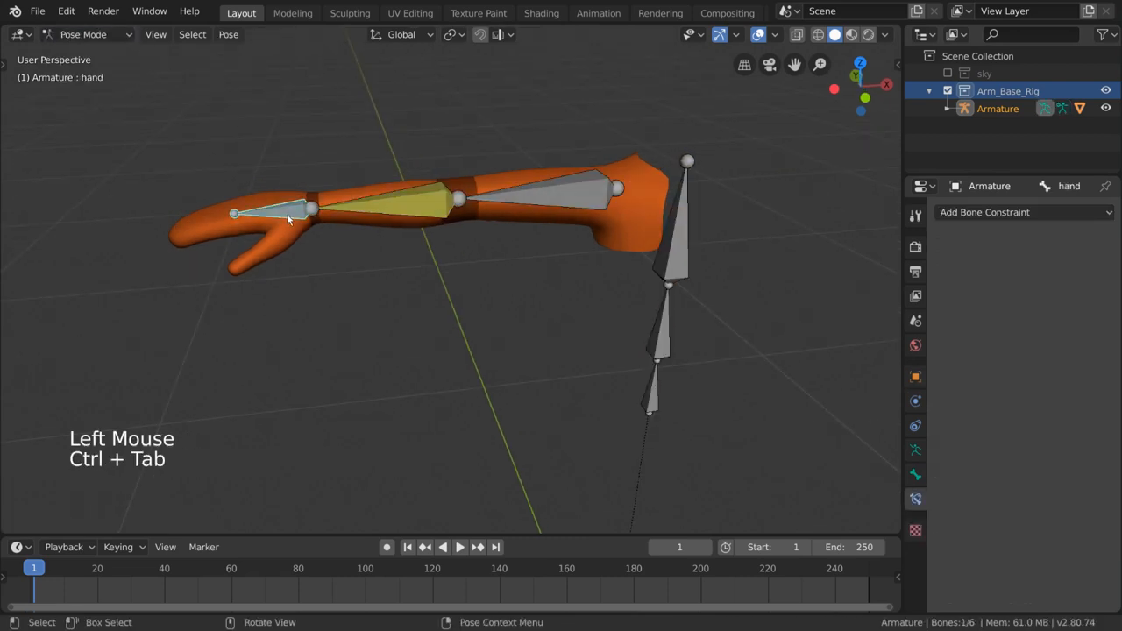
pyautogui.press('g')
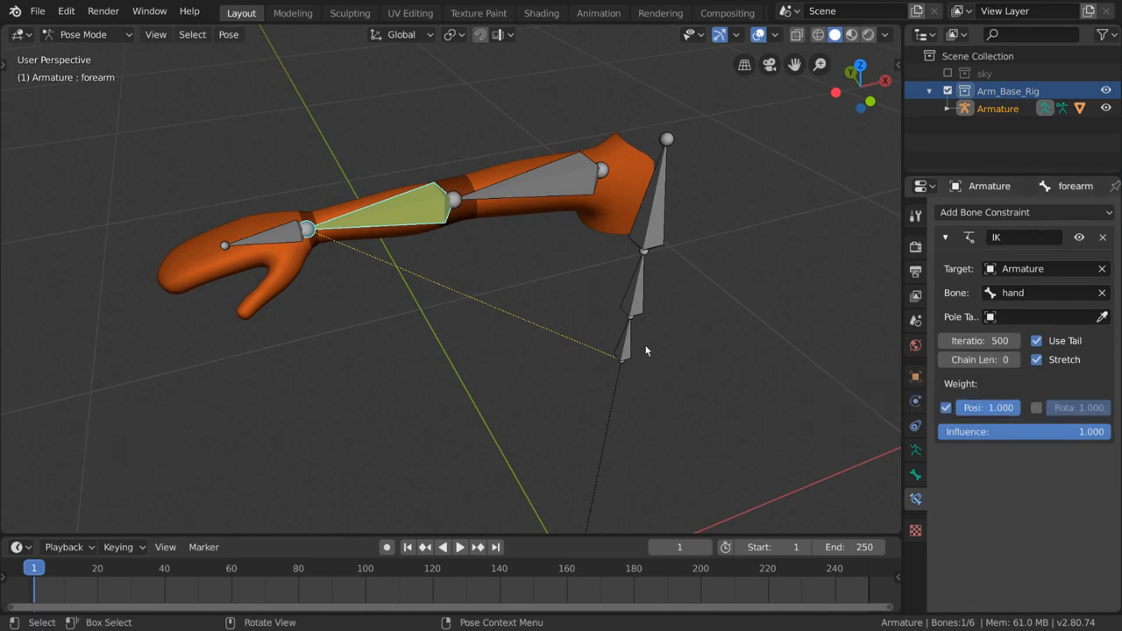
# Step: Show the arm mesh as wireframe and set the forearm IK constraint's Chain Length to 2
pyautogui.moveTo(645, 351); pyautogui.dragTo(557, 366)
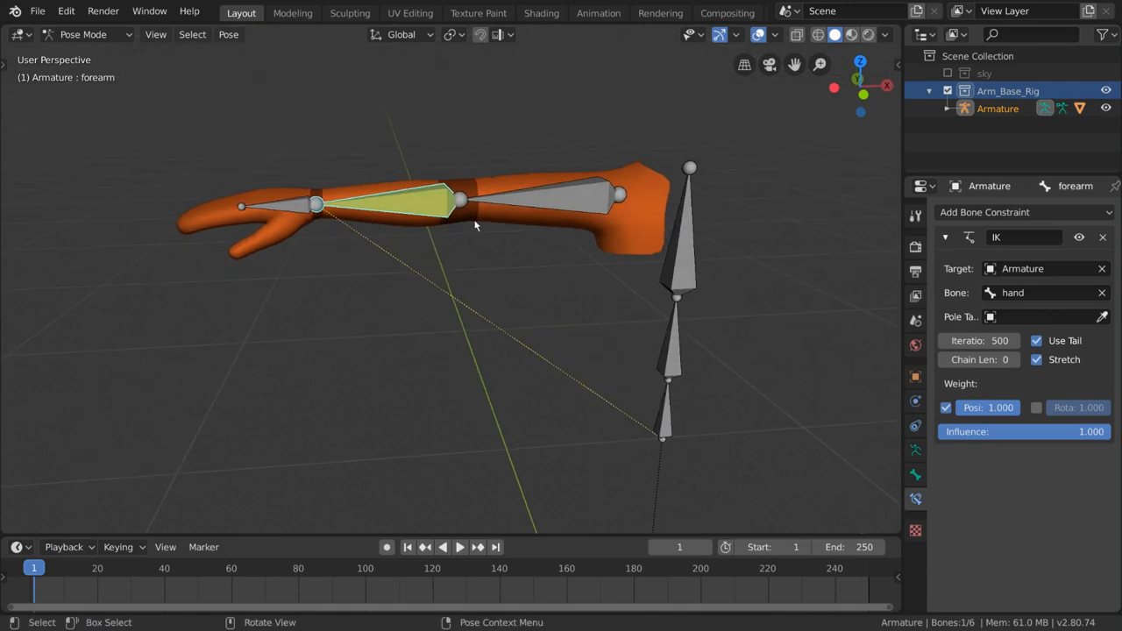
pyautogui.moveTo(473, 228); pyautogui.dragTo(702, 473)
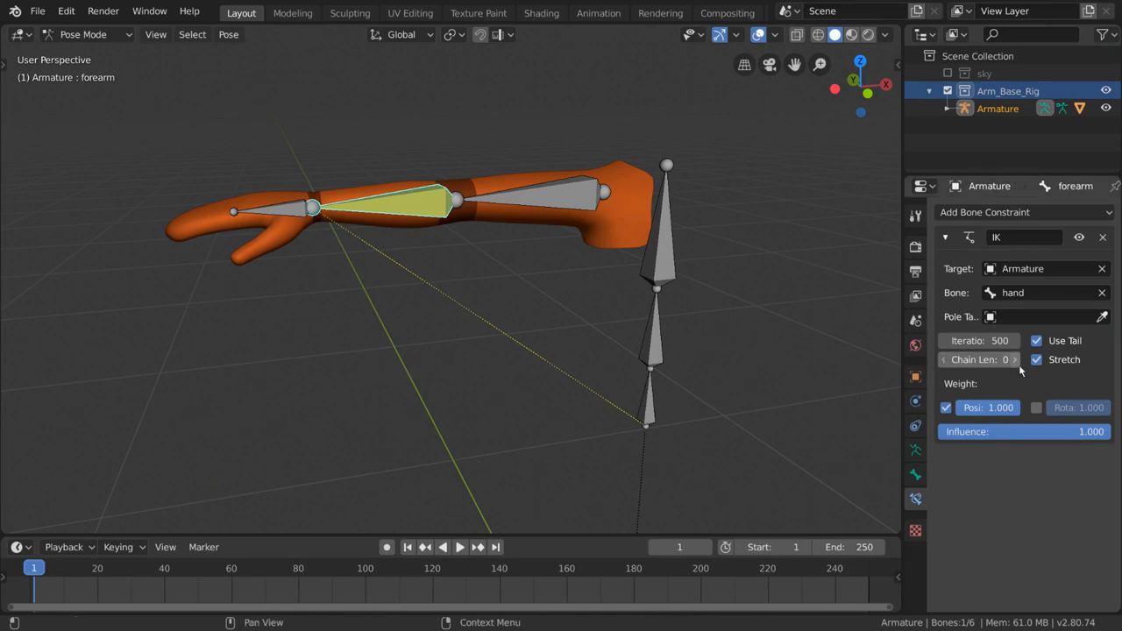
pyautogui.click(1014, 360)
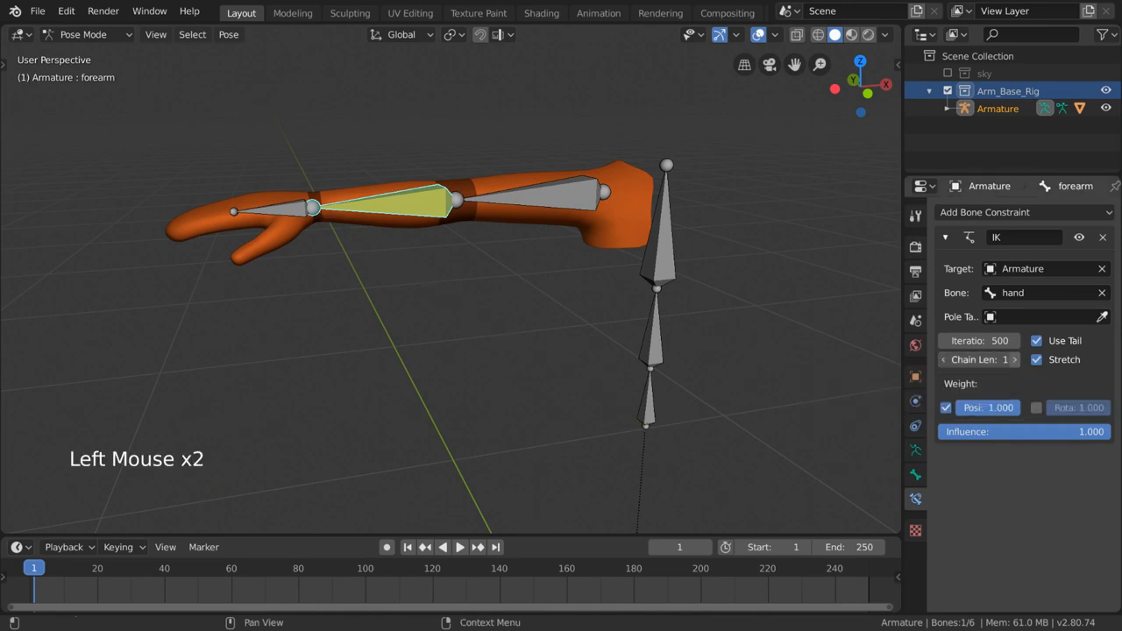
pyautogui.click(1013, 360)
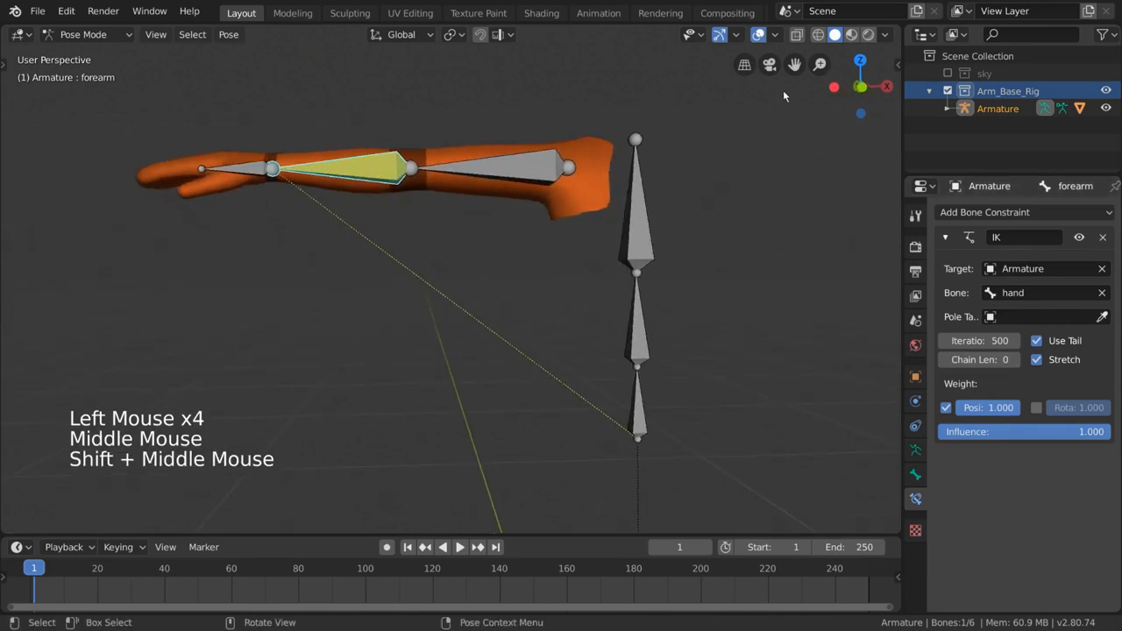
pyautogui.click(796, 35)
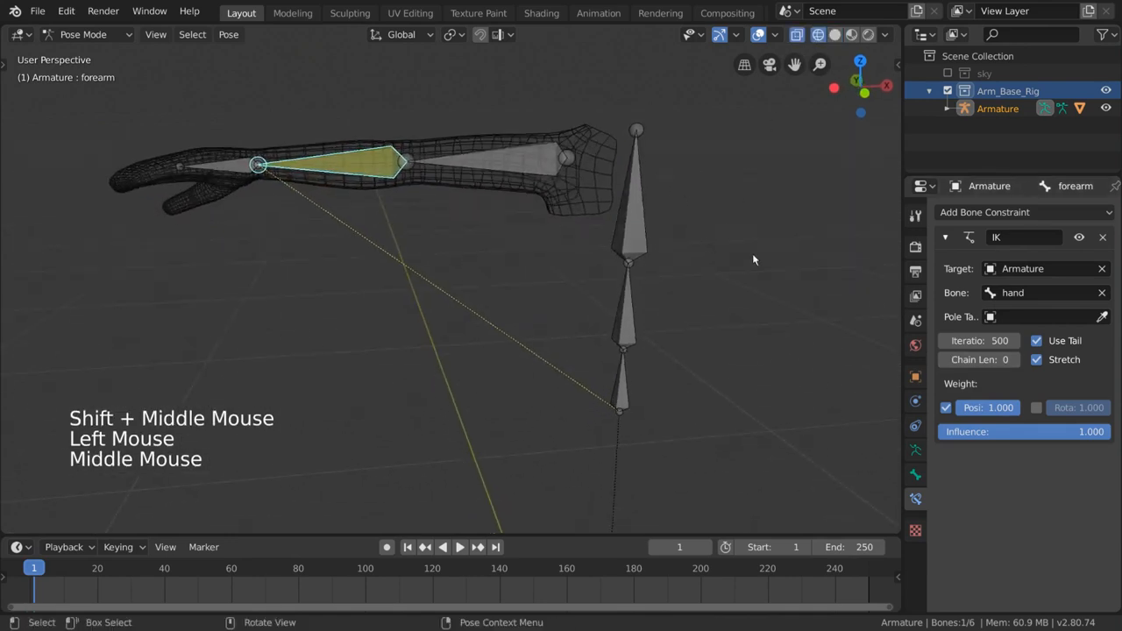
pyautogui.click(1013, 359)
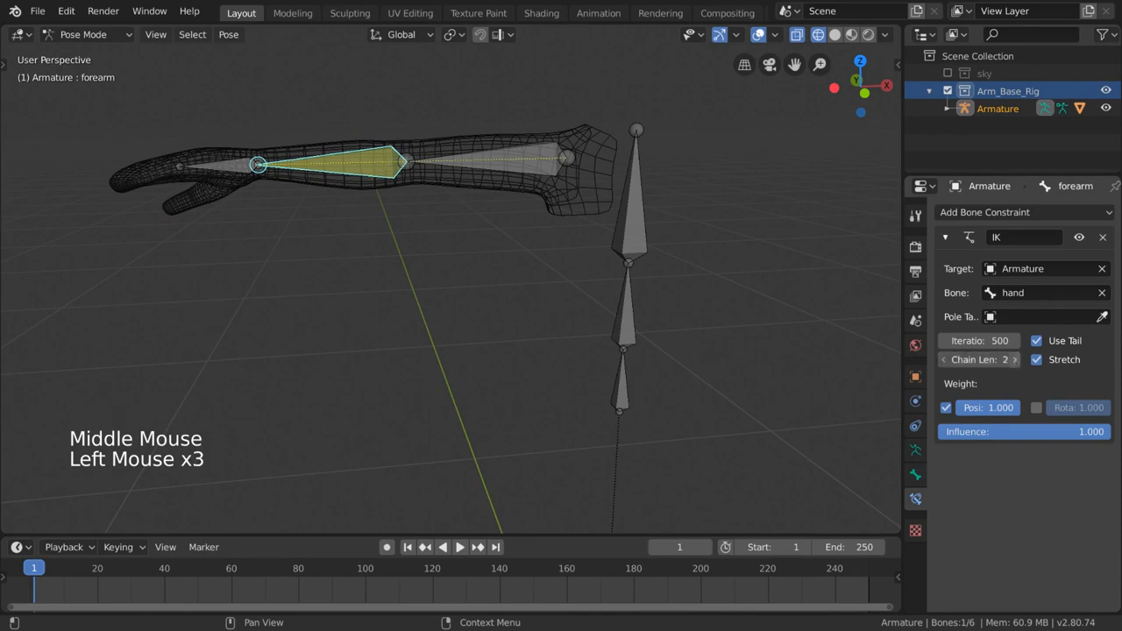
pyautogui.click(1013, 359)
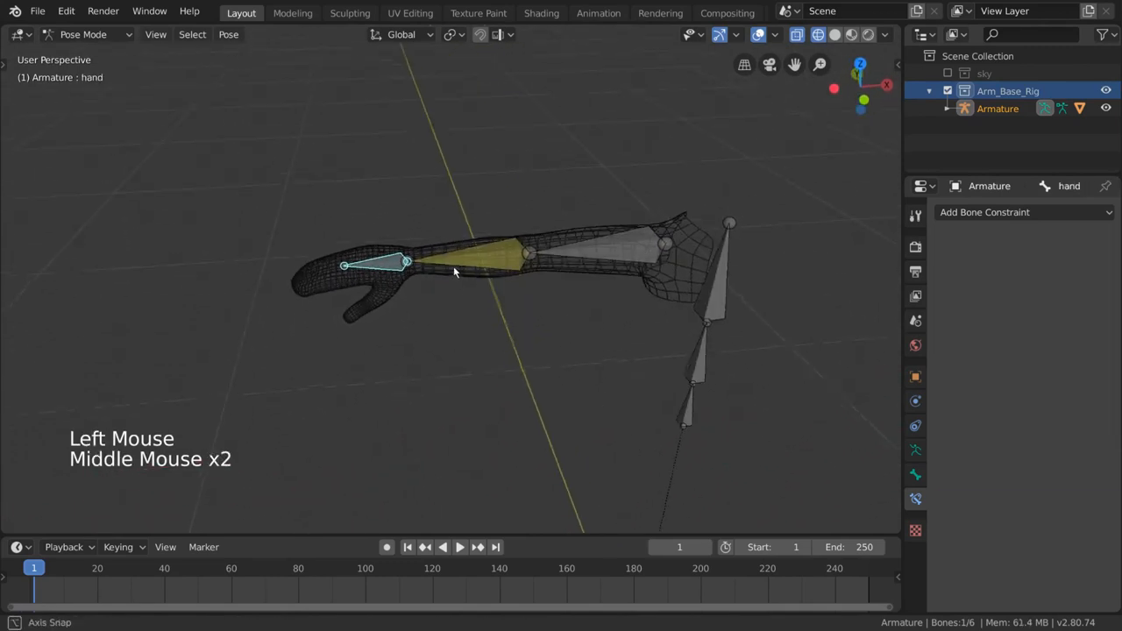
# Step: Move the hand bone to watch the arm follow through IK, then cancel the move
pyautogui.press('g')
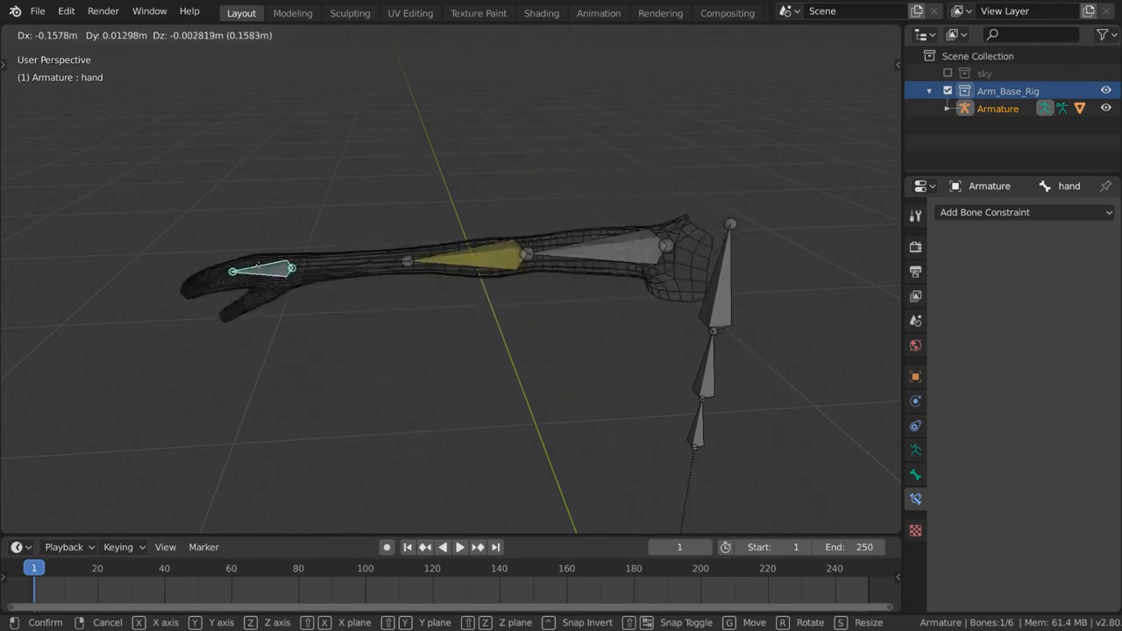
pyautogui.moveTo(263, 270); pyautogui.dragTo(394, 314)
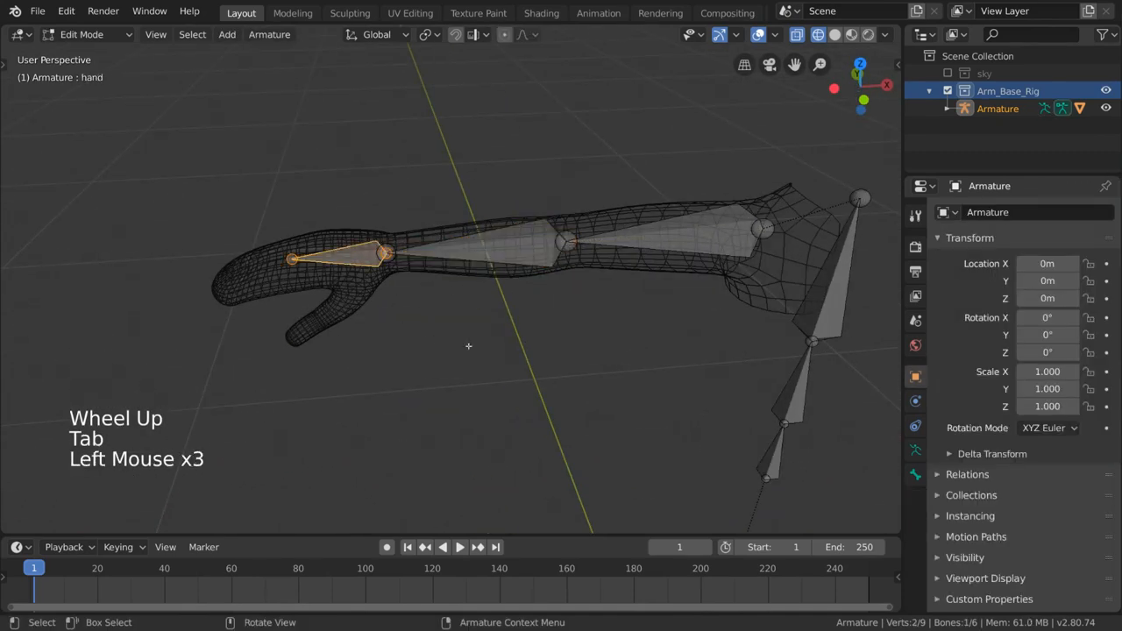
# Step: Clear the hand bone's parent with Alt+P, then in pose mode move the freed hand away from the arm
pyautogui.press('alt+p')
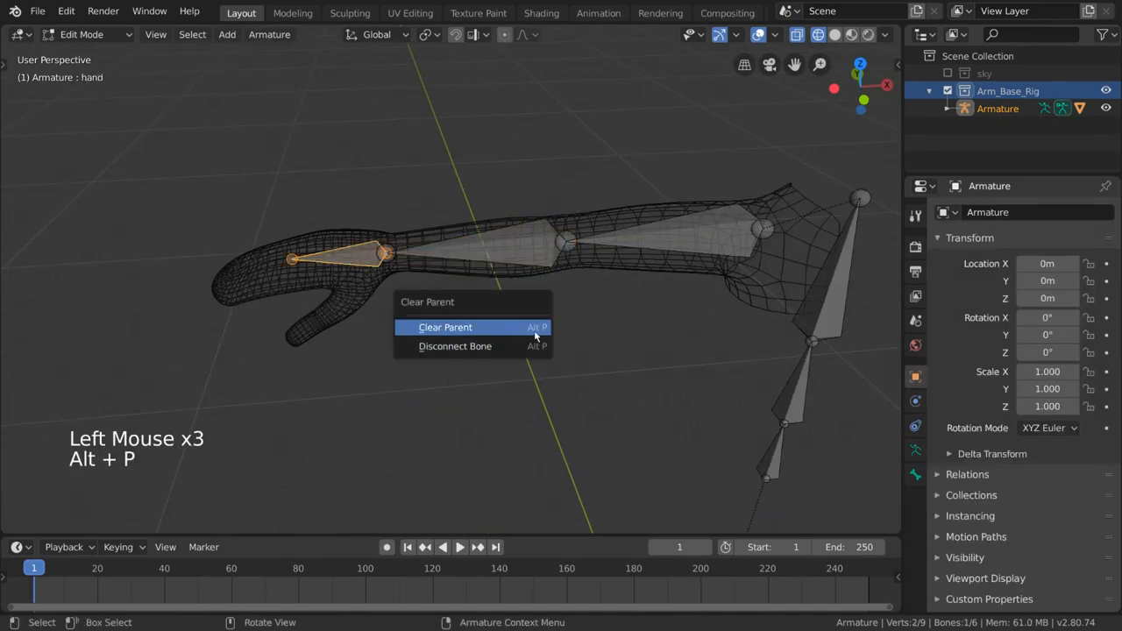
pyautogui.click(446, 328)
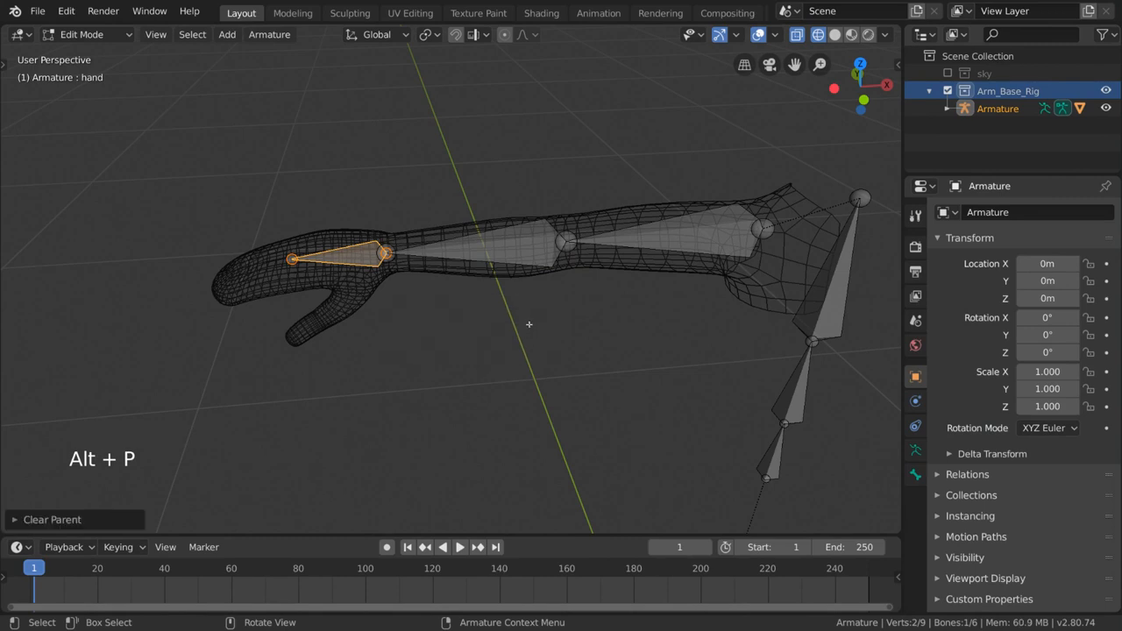
pyautogui.press('Tab')
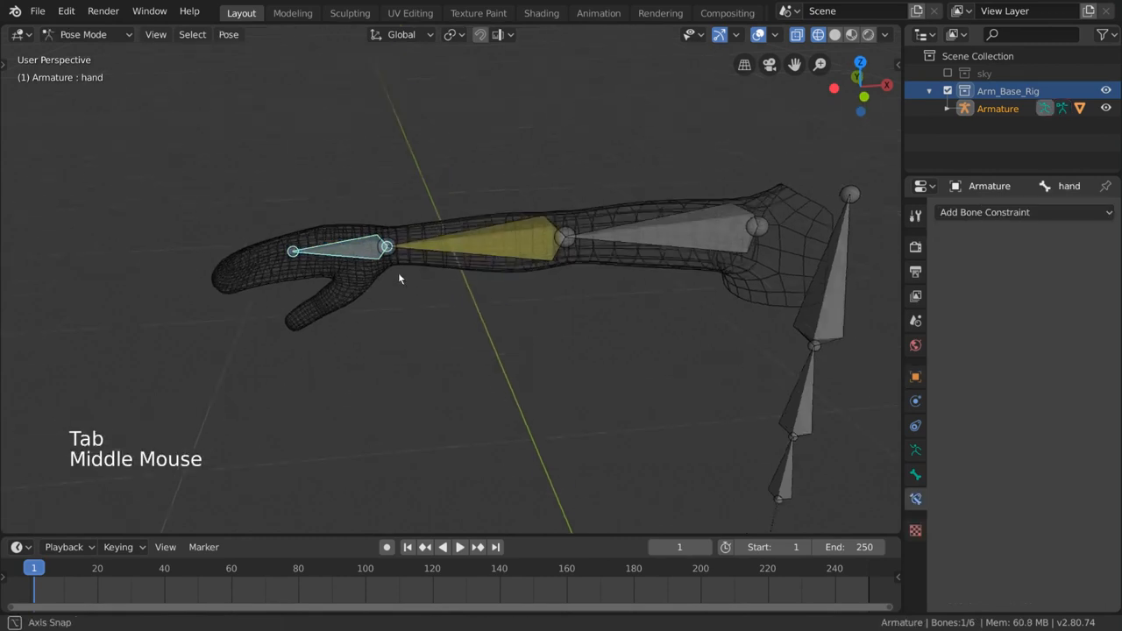
pyautogui.press('g')
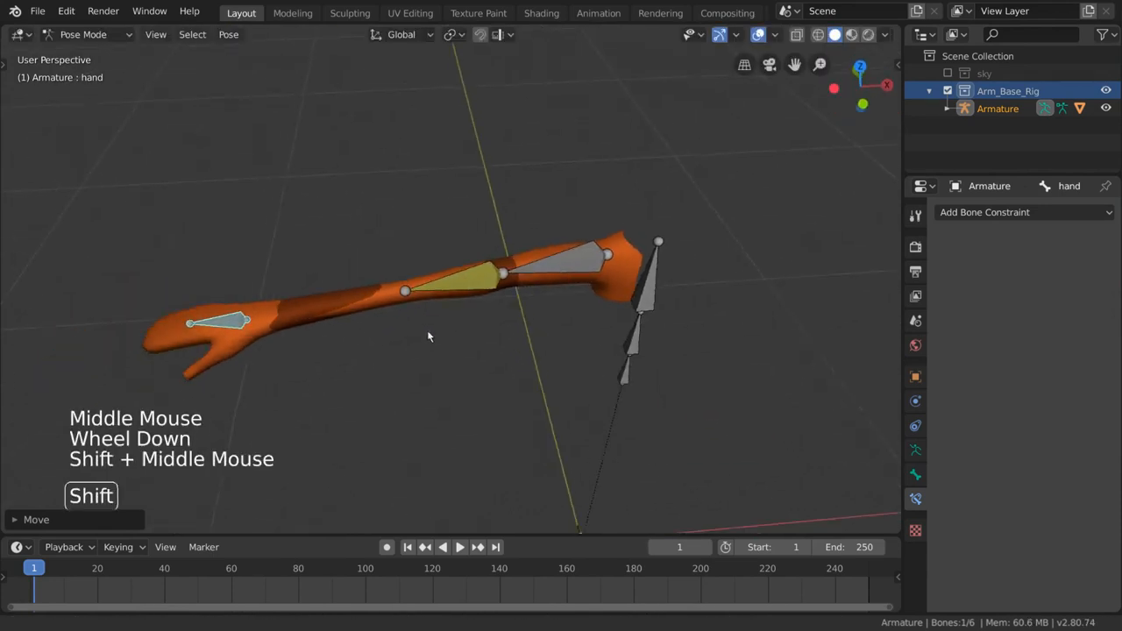
pyautogui.moveTo(430, 337); pyautogui.dragTo(438, 193)
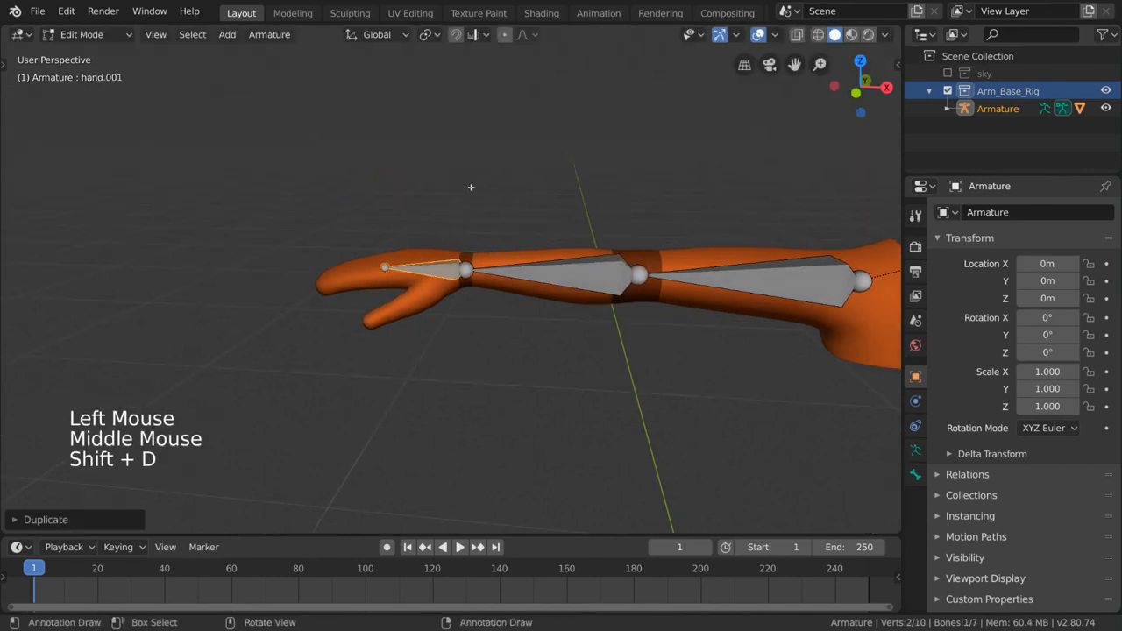
# Step: Duplicate the hand bone as hand_IK and make hand_IK the forearm IK constraint's target bone
pyautogui.press('alt+p')
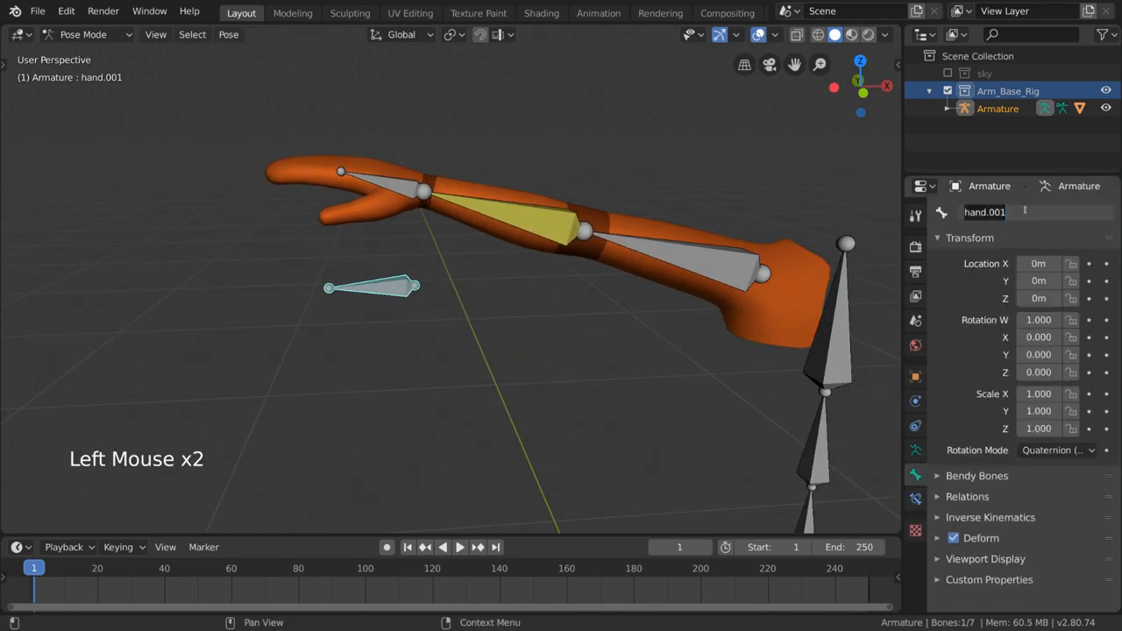
pyautogui.press('BackSpace')
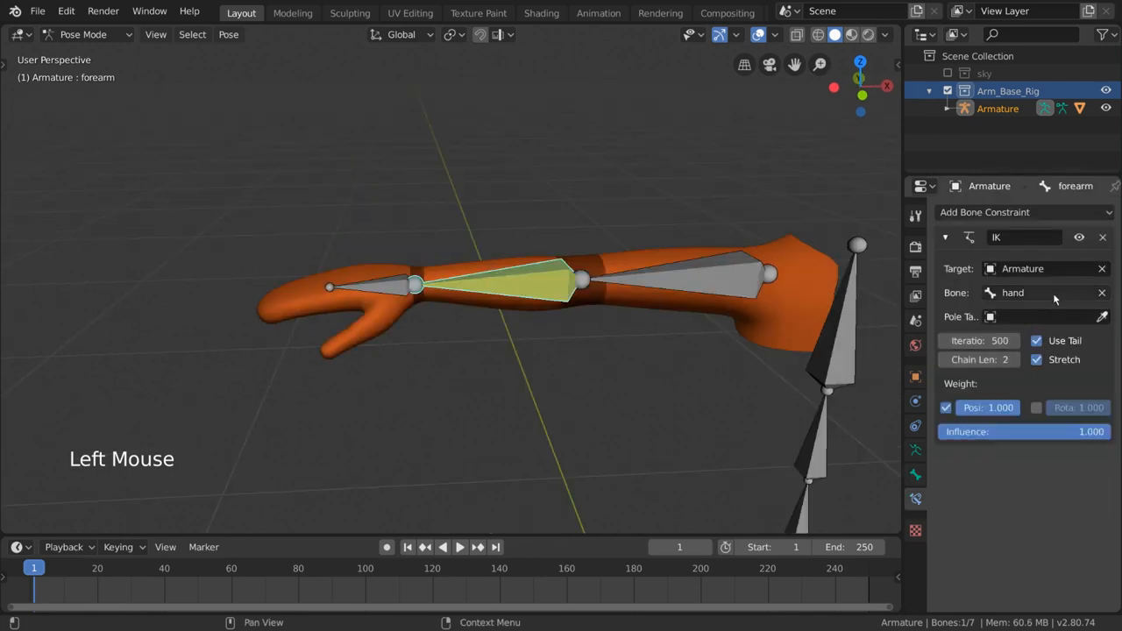
pyautogui.click(1043, 293)
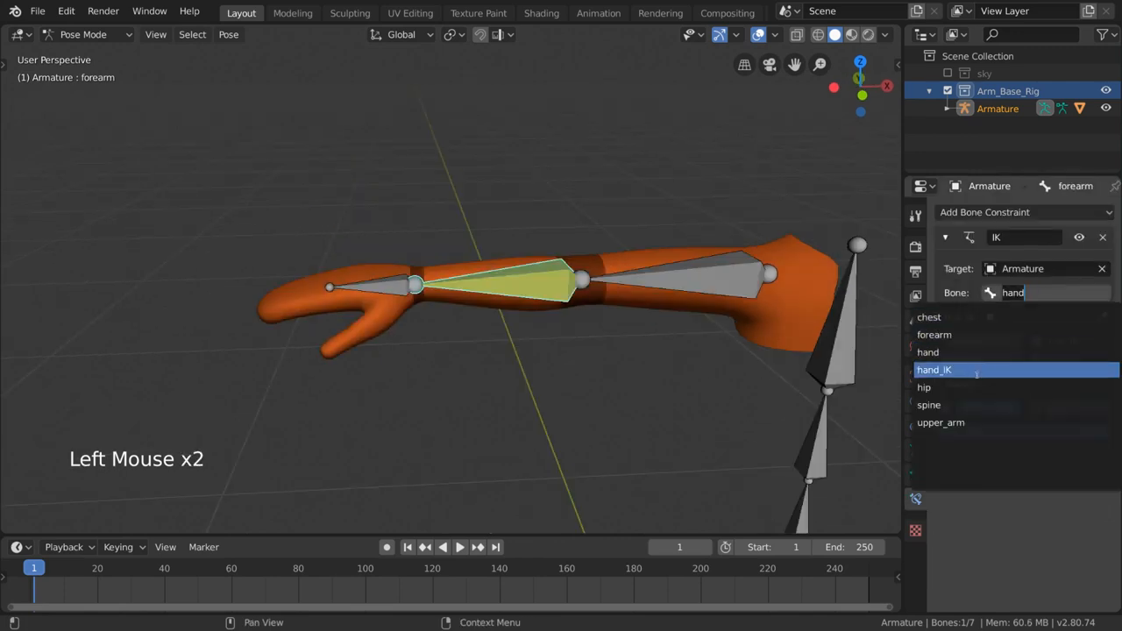
pyautogui.click(934, 368)
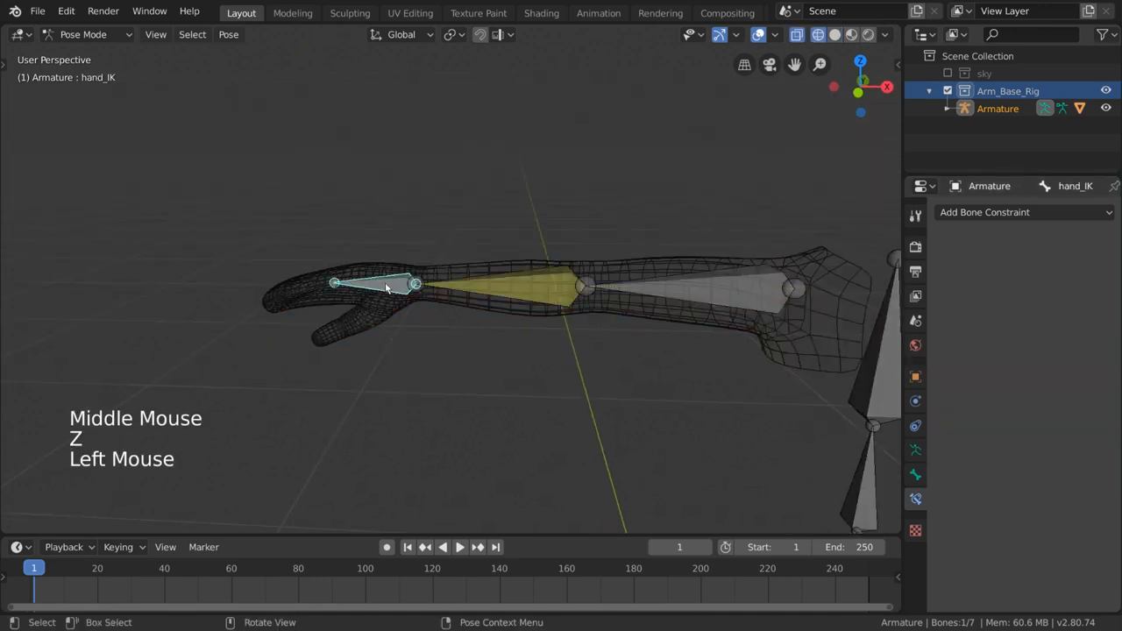
# Step: Drag hand_IK away so the IK arm bends and stretches toward the controller
pyautogui.press('g')
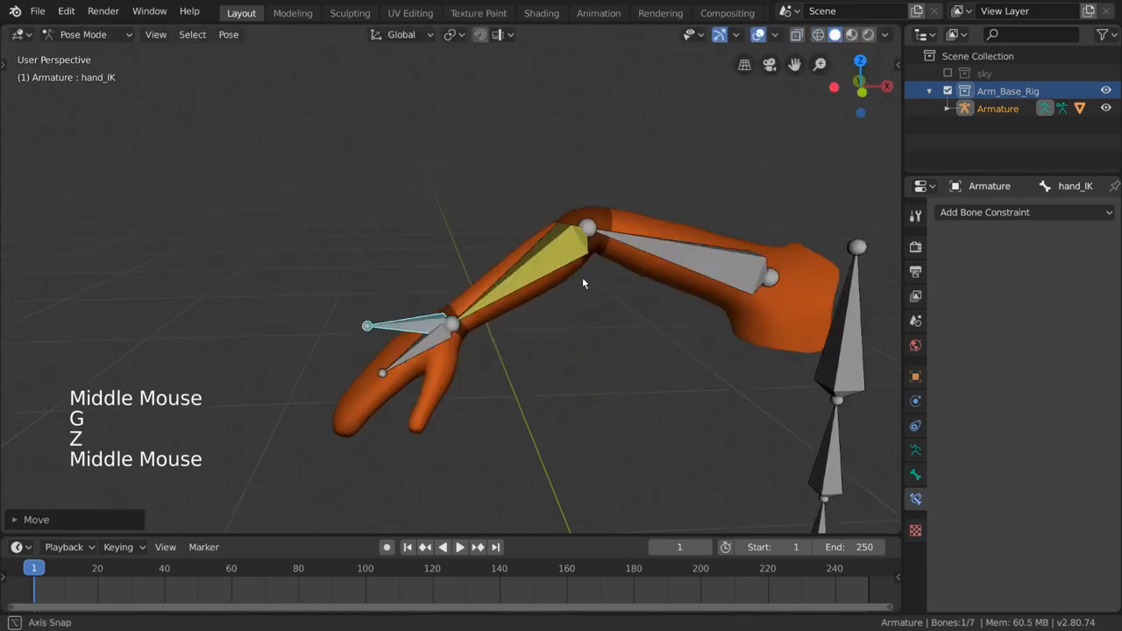
pyautogui.moveTo(582, 284); pyautogui.dragTo(460, 252)
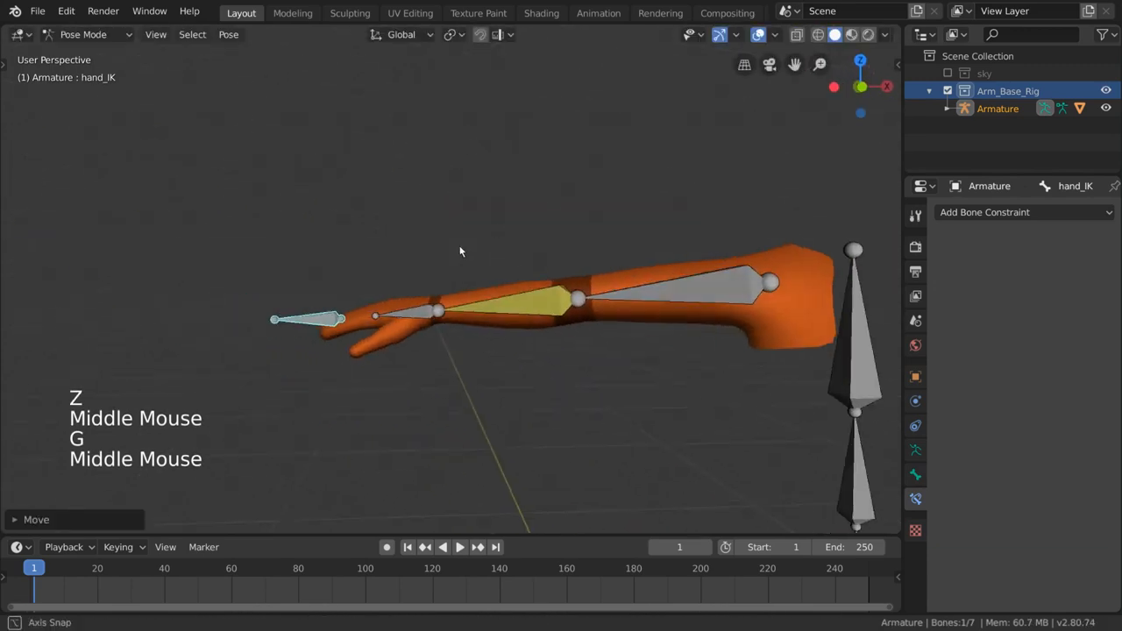
pyautogui.moveTo(459, 253); pyautogui.dragTo(347, 354)
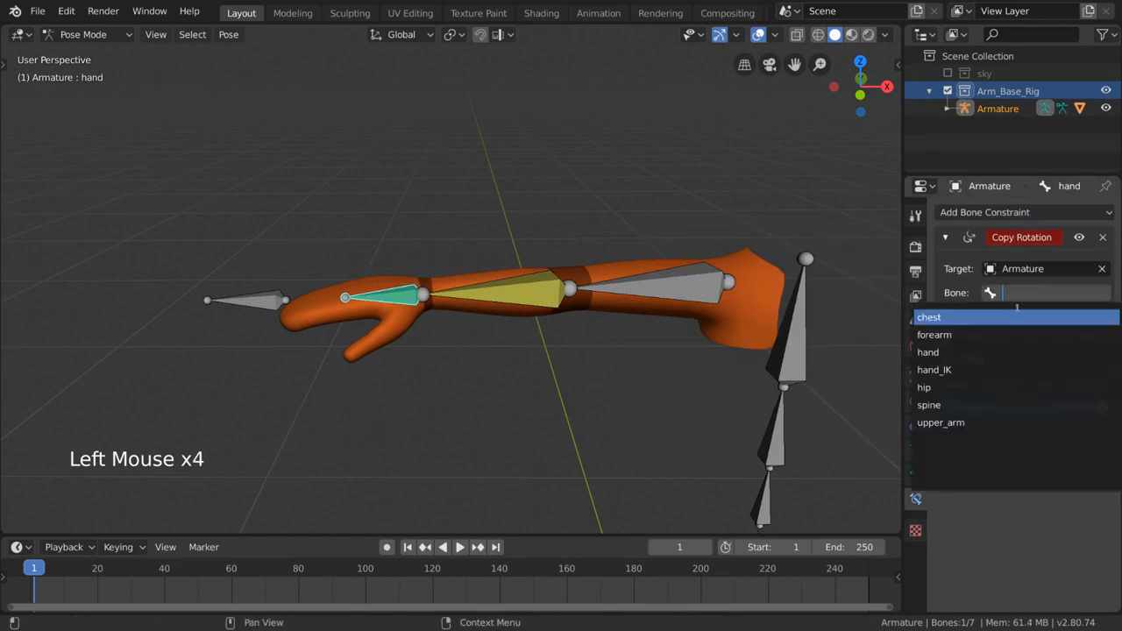
# Step: Give the hand bone a Copy Rotation constraint targeting Armature bone hand_IK, then move hand_IK
pyautogui.press('Tab')
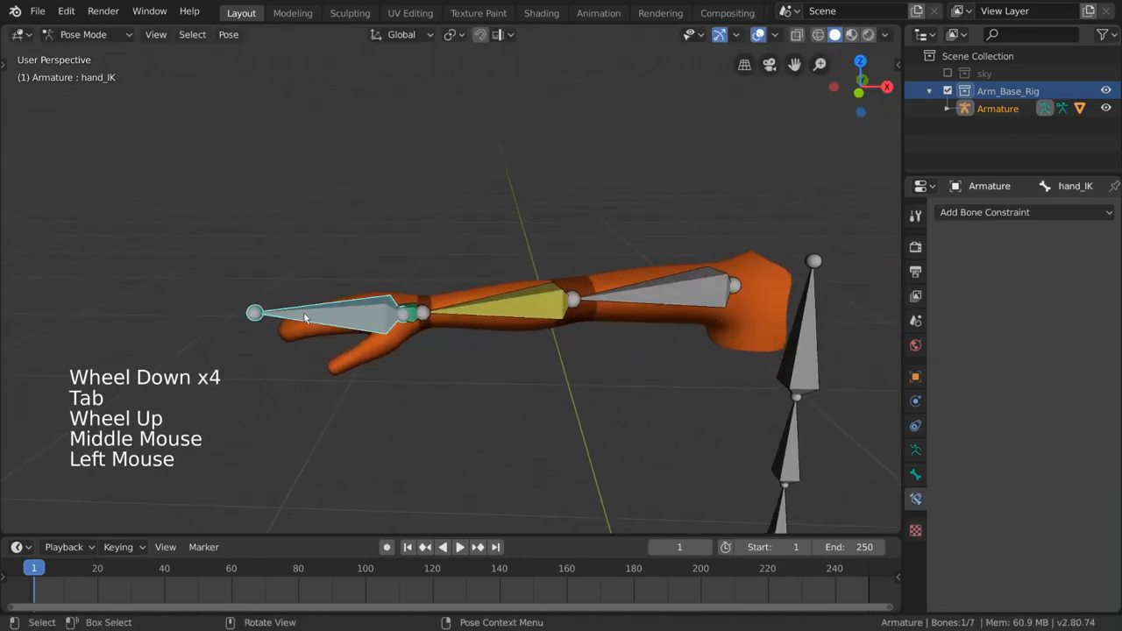
pyautogui.press('g')
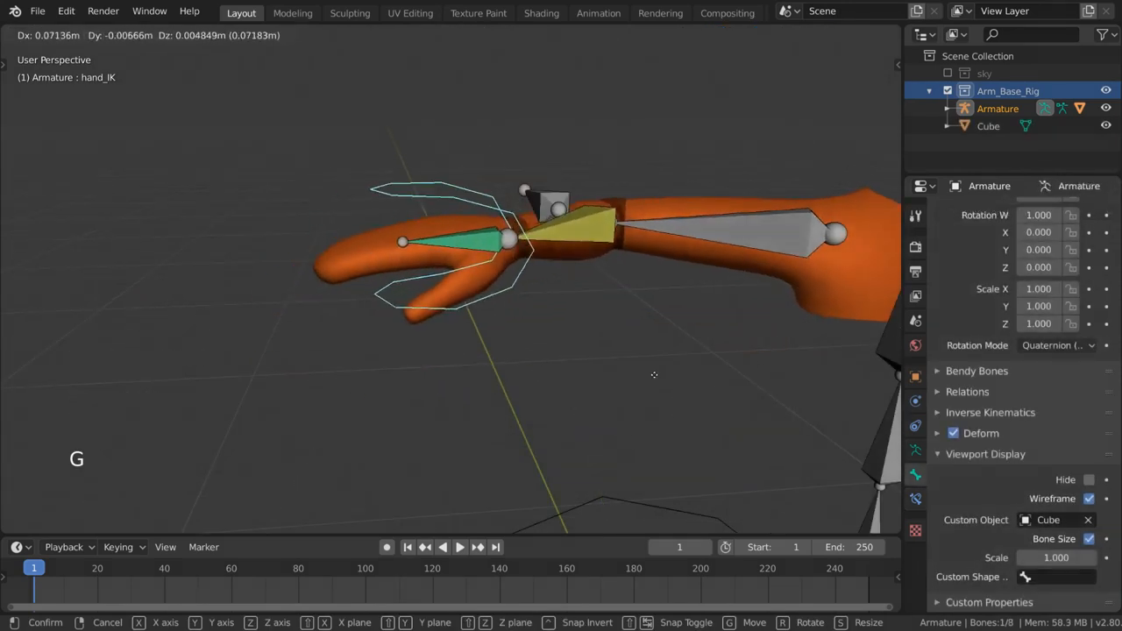
pyautogui.scroll(-3)
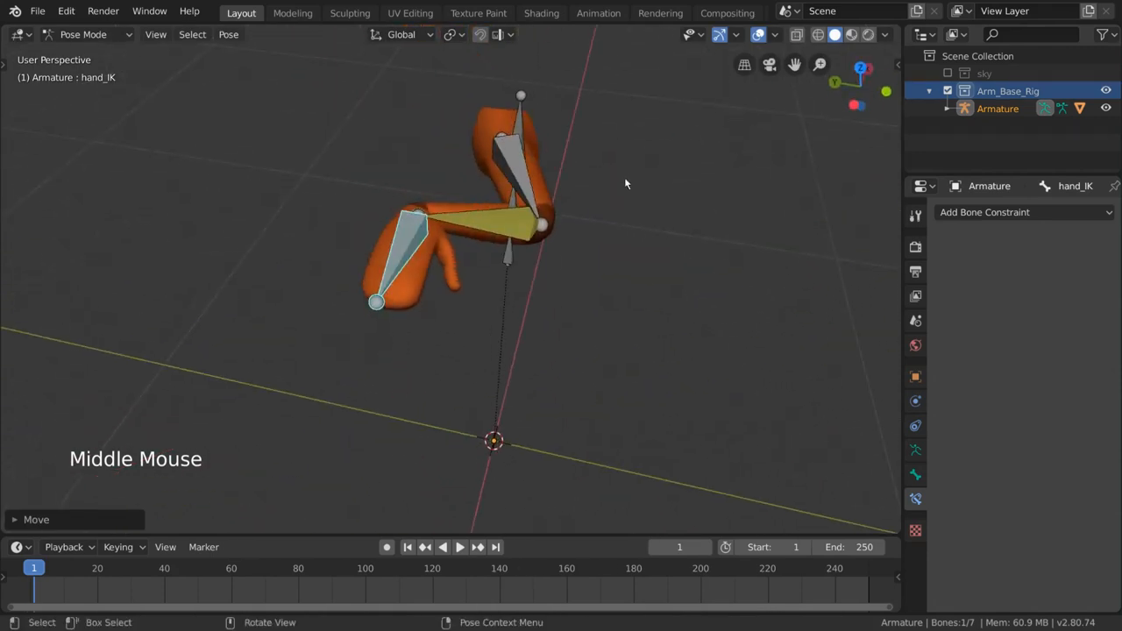
# Step: Move hand_IK around to confirm the arm bends and the hand rotates with it
pyautogui.press('g')
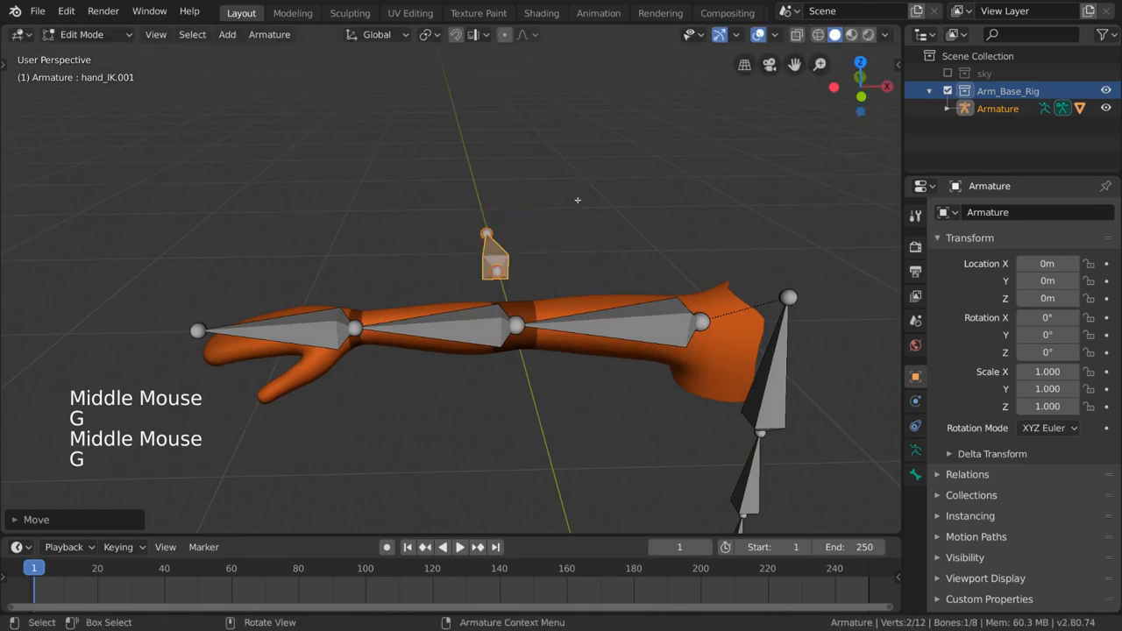
# Step: Place the duplicated elbow_target bone above the elbow and return to pose mode
pyautogui.scroll(-3)
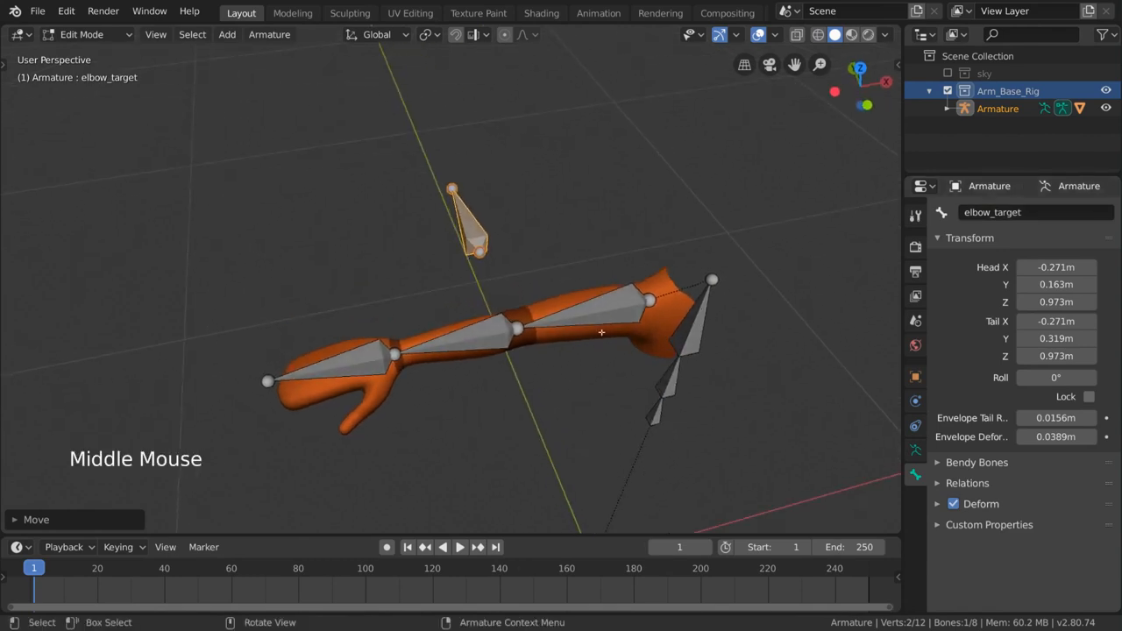
pyautogui.press('Tab')
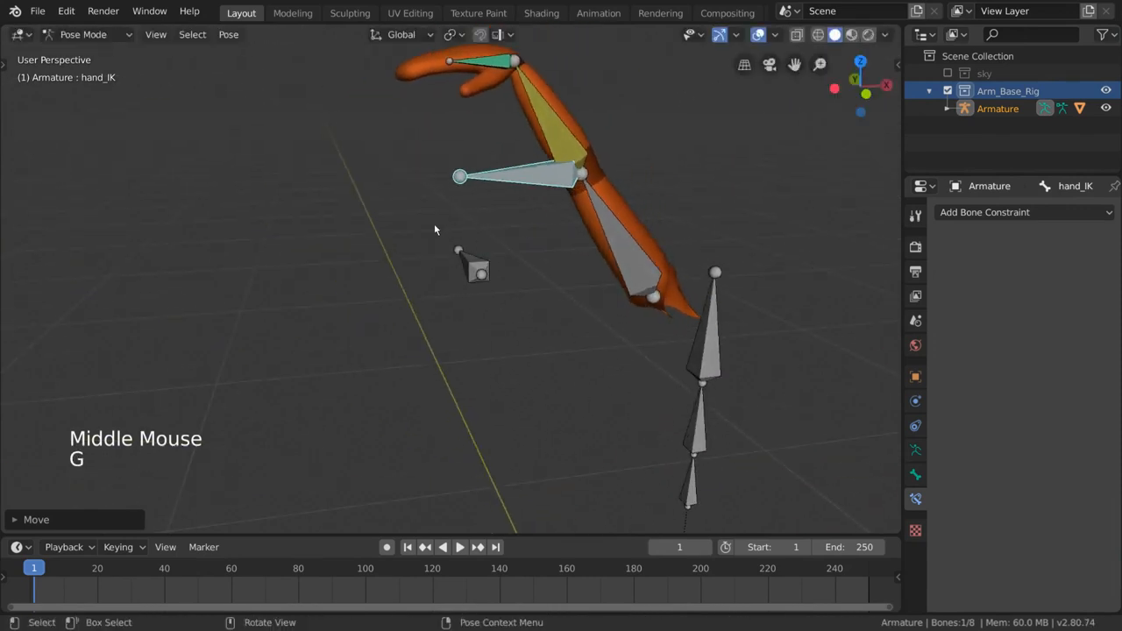
# Step: Test-move hand_IK around the rig, then return it so the arm lies straight
pyautogui.scroll(-3)
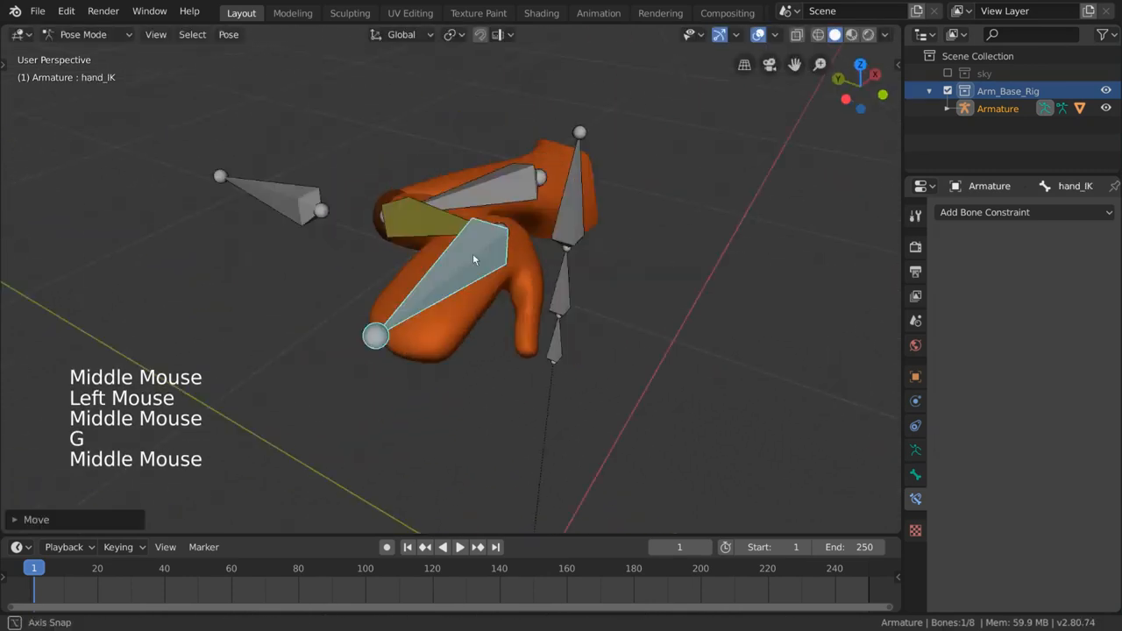
pyautogui.moveTo(473, 263); pyautogui.dragTo(442, 325)
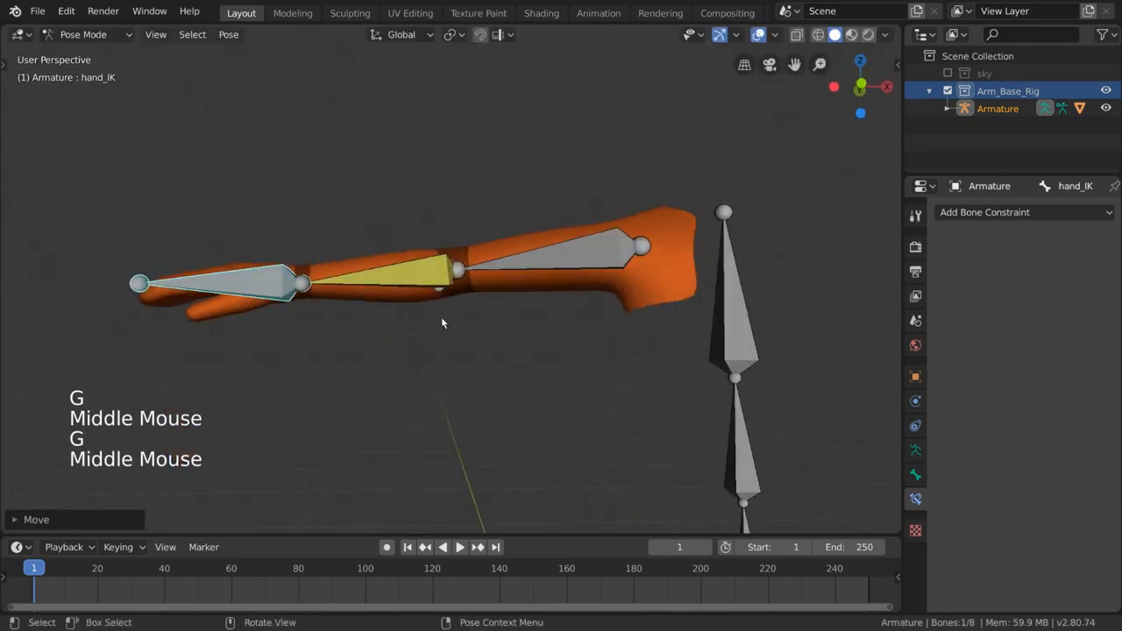